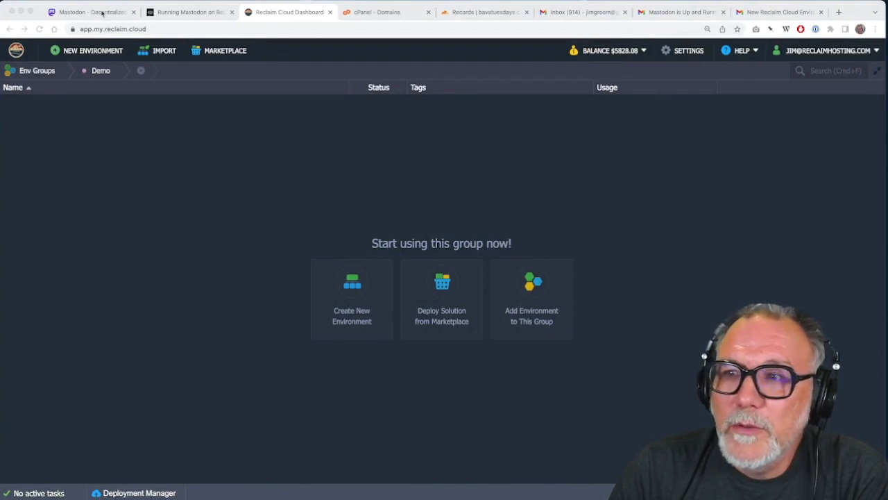
Show the joinmastodon.org homepage in the browser.
{"action": "left_click", "coordinate": [90, 11]}
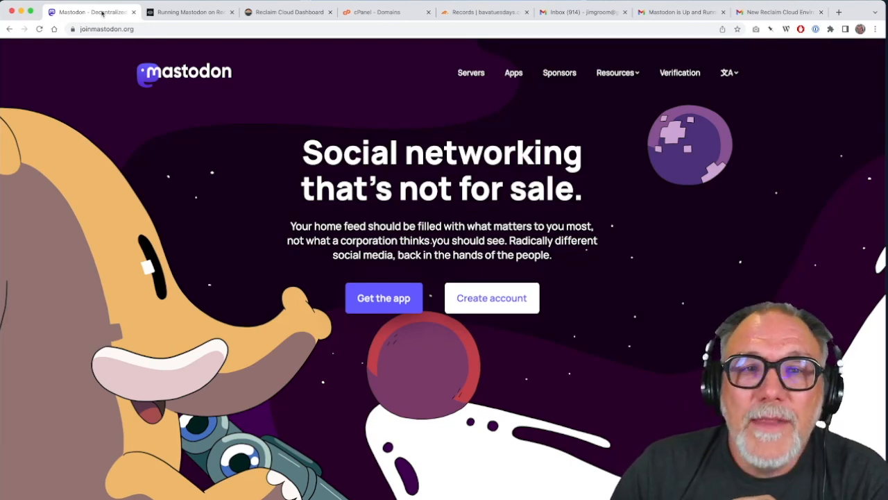
{"action": "mouse_move", "coordinate": [191, 11]}
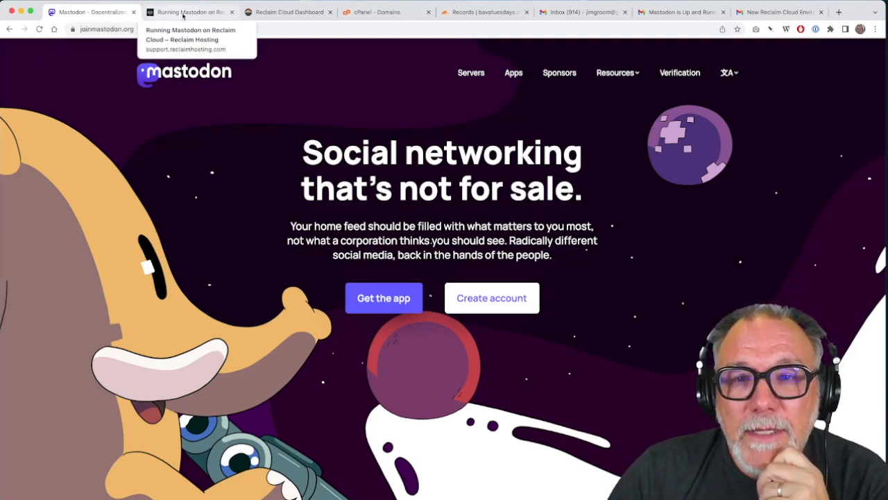
Look over the installation steps in the 'Running Mastodon on Reclaim Cloud' article.
{"action": "left_click", "coordinate": [191, 11]}
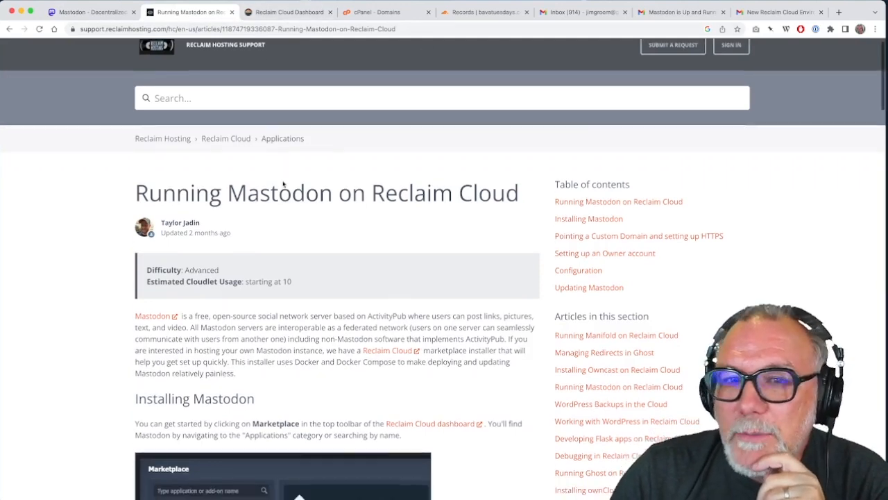
{"action": "scroll", "scroll_direction": "down", "scroll_amount": 3}
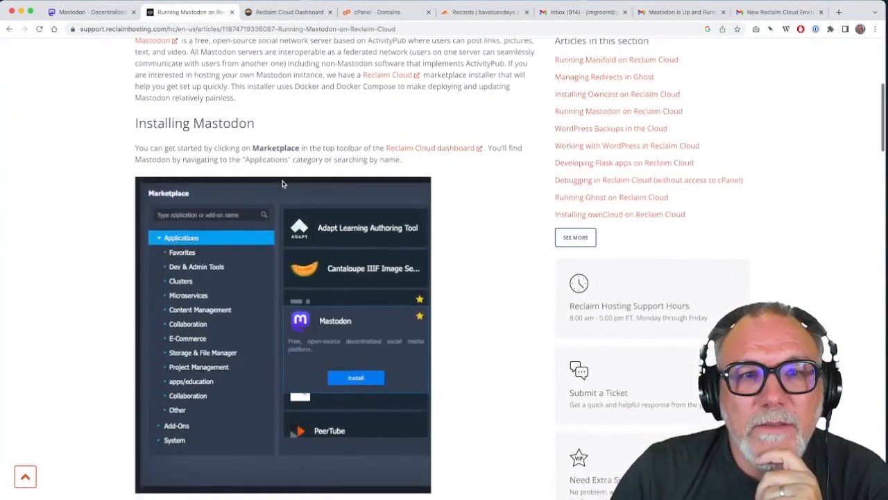
{"action": "scroll", "scroll_direction": "down", "scroll_amount": 3}
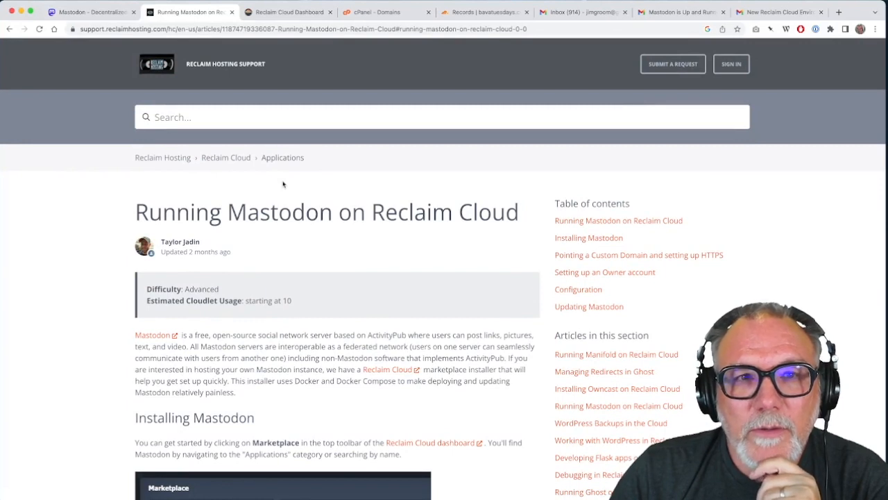
{"action": "mouse_move", "coordinate": [475, 90]}
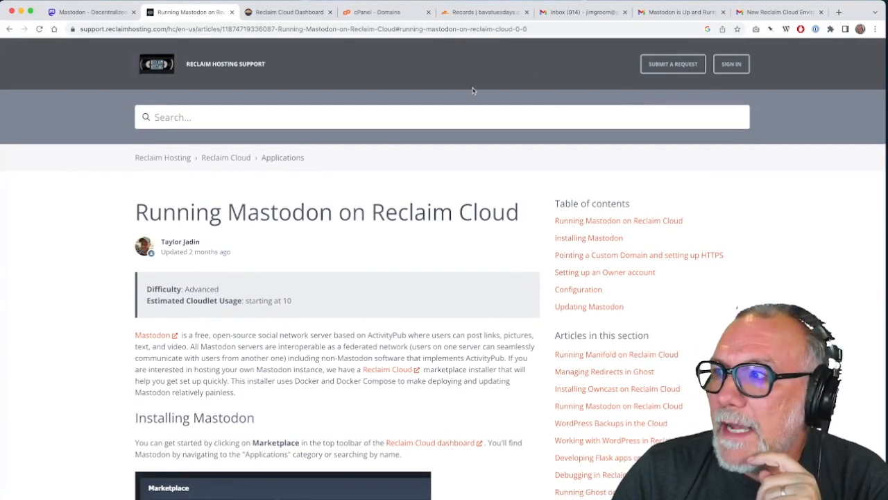
Return to the Reclaim Cloud dashboard with its empty Demo environment group.
{"action": "left_click", "coordinate": [288, 11]}
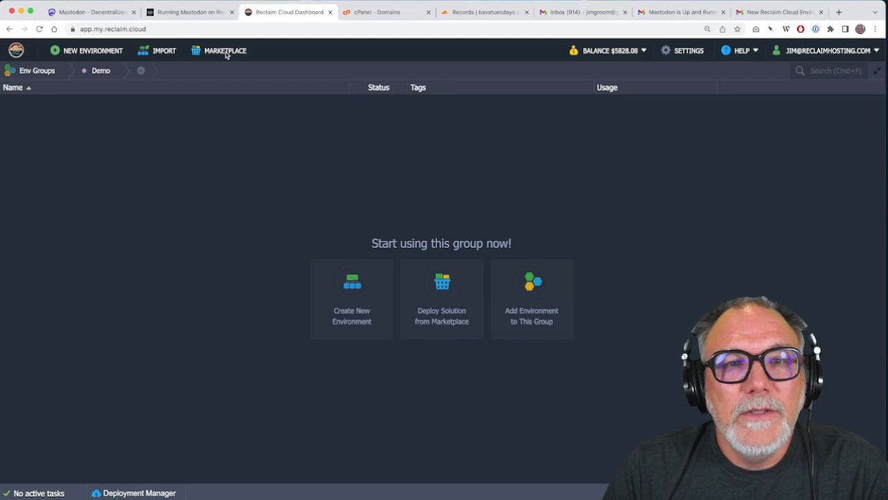
{"action": "mouse_move", "coordinate": [287, 108]}
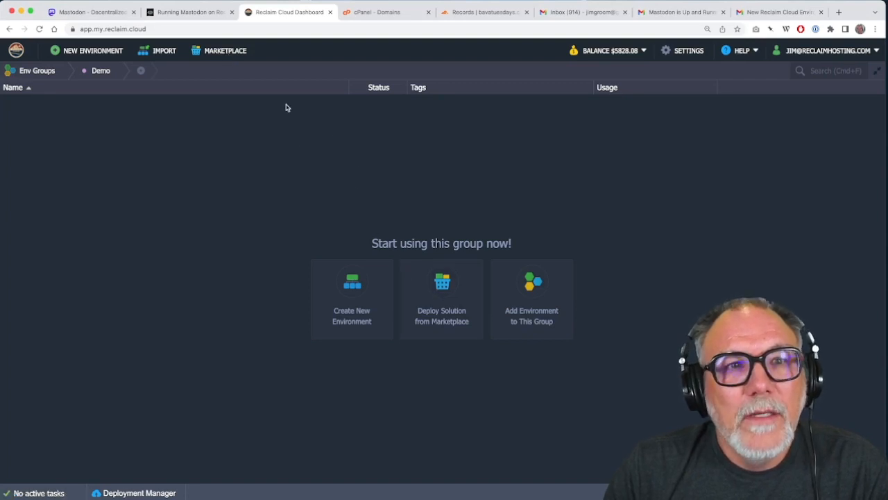
Find Mastodon in the Marketplace by searching 'mast' and bring up its installer form.
{"action": "left_click", "coordinate": [224, 50]}
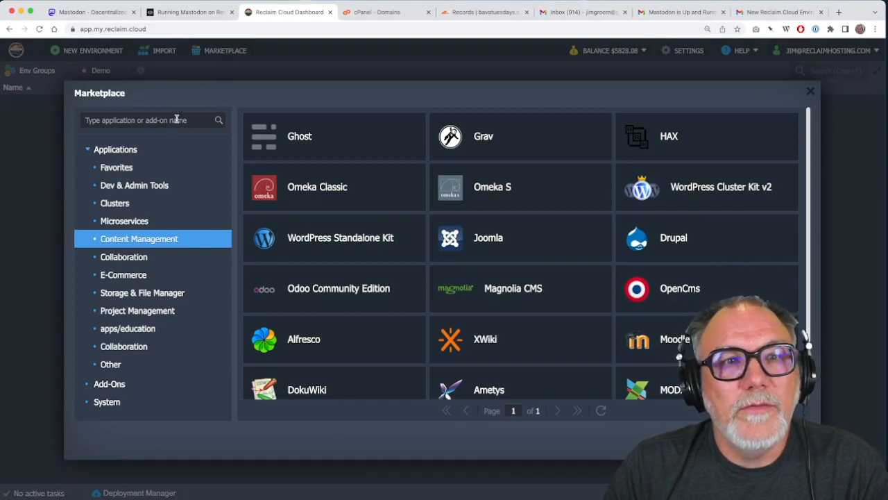
{"action": "type", "text": "mastodo"}
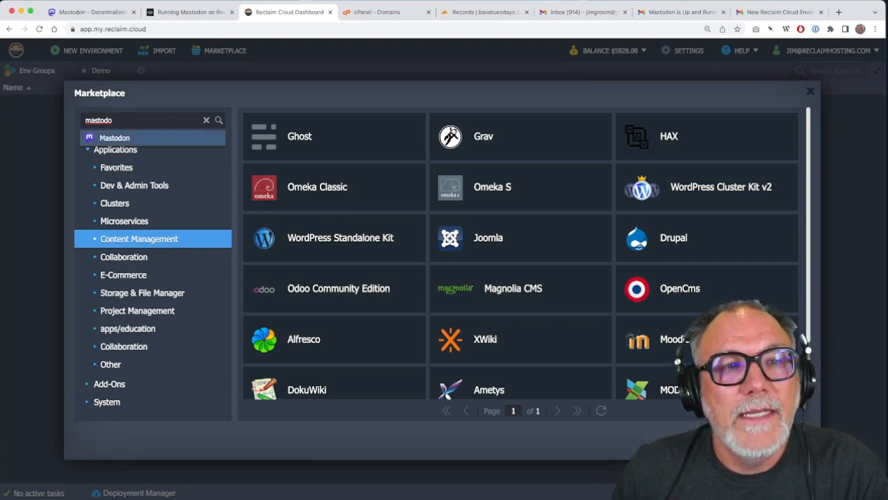
{"action": "left_click", "coordinate": [114, 137]}
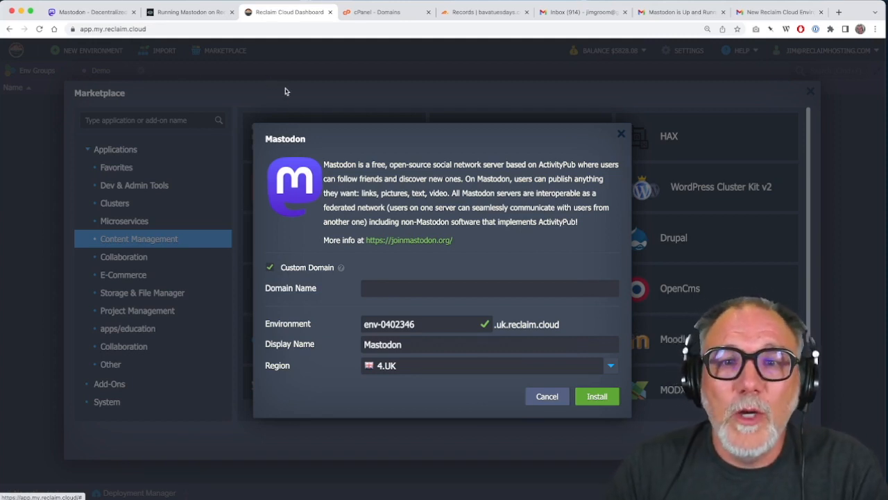
{"action": "mouse_move", "coordinate": [289, 100]}
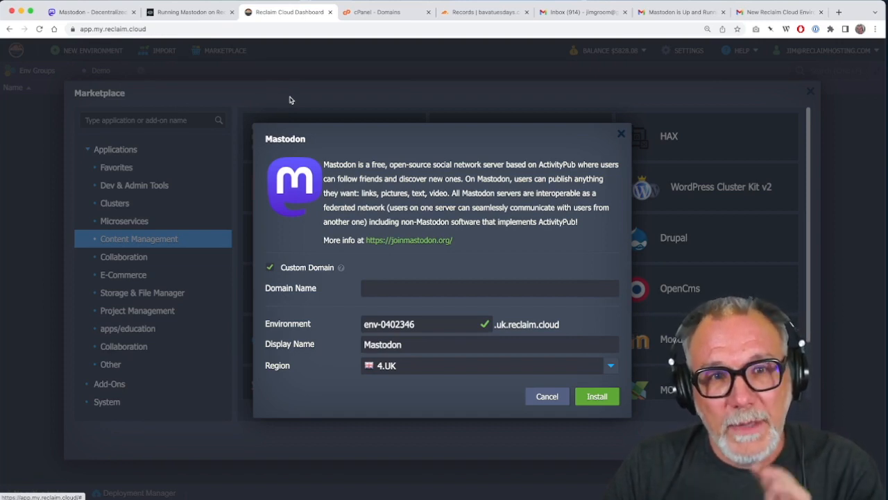
Enter domain elephant.bavatuesdays.com and environment name elephant in the installer.
{"action": "left_click", "coordinate": [489, 288]}
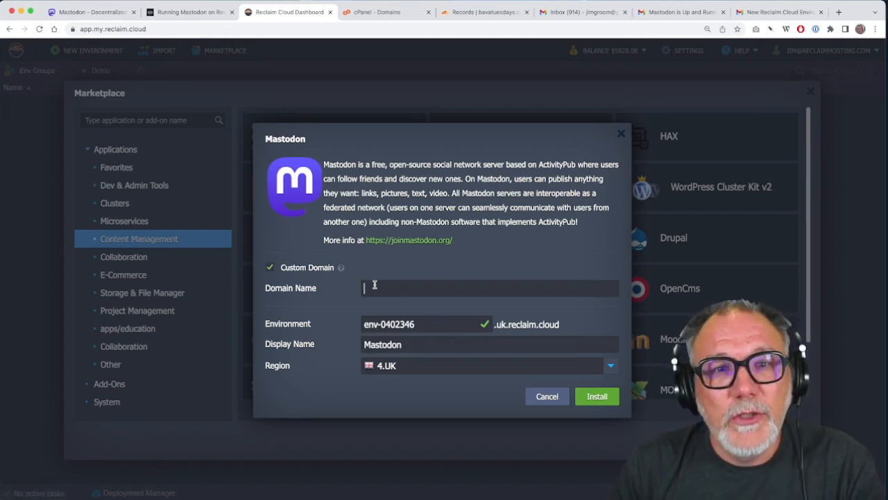
{"action": "type", "text": "eleph"}
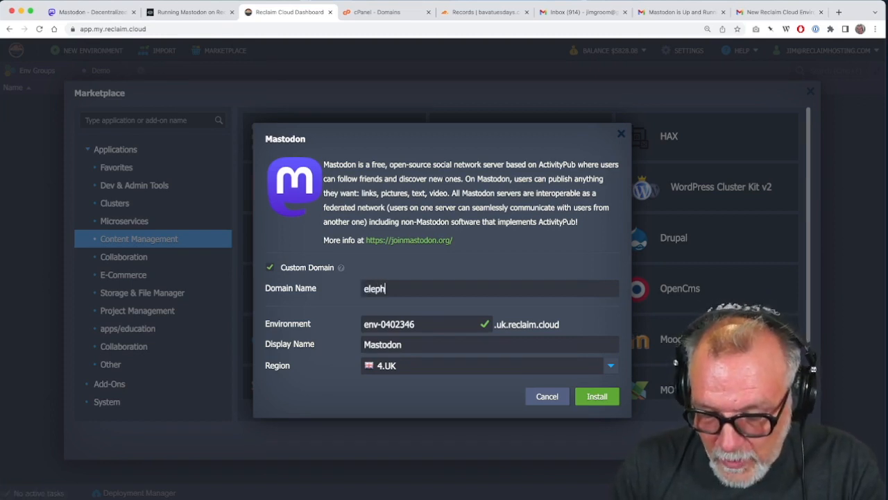
{"action": "type", "text": "ant."}
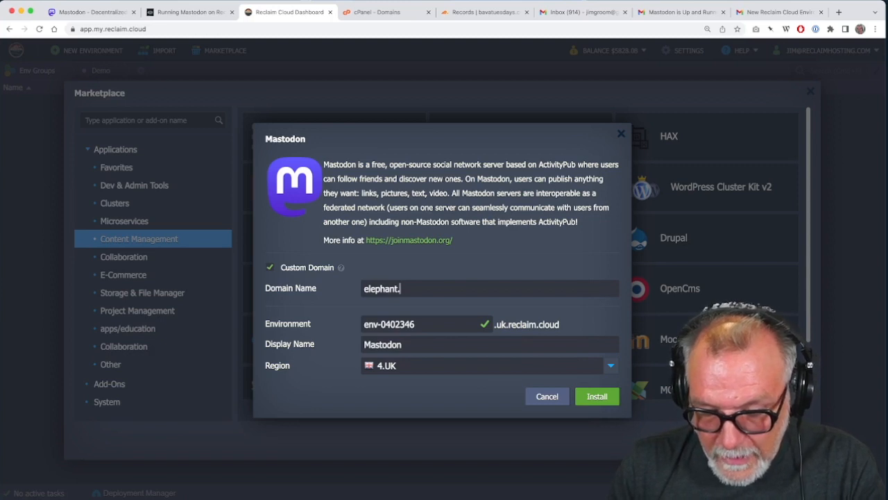
{"action": "type", "text": "bavatuesdays.com"}
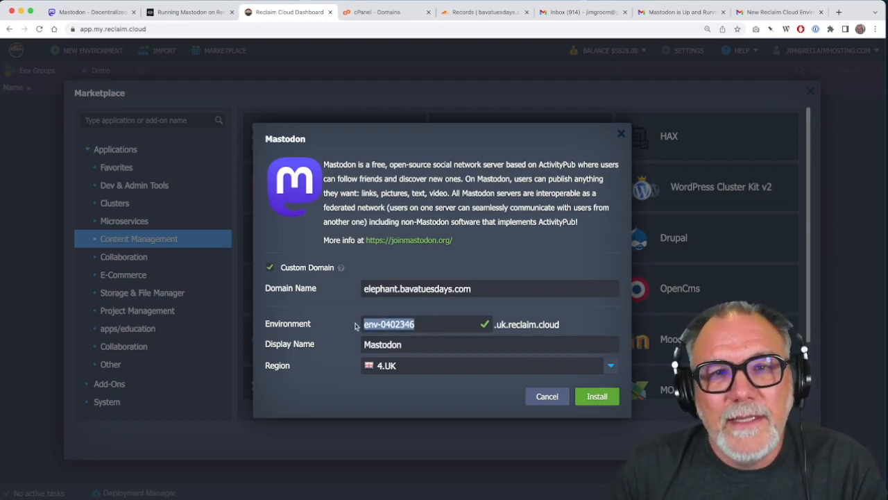
{"action": "type", "text": "elephant"}
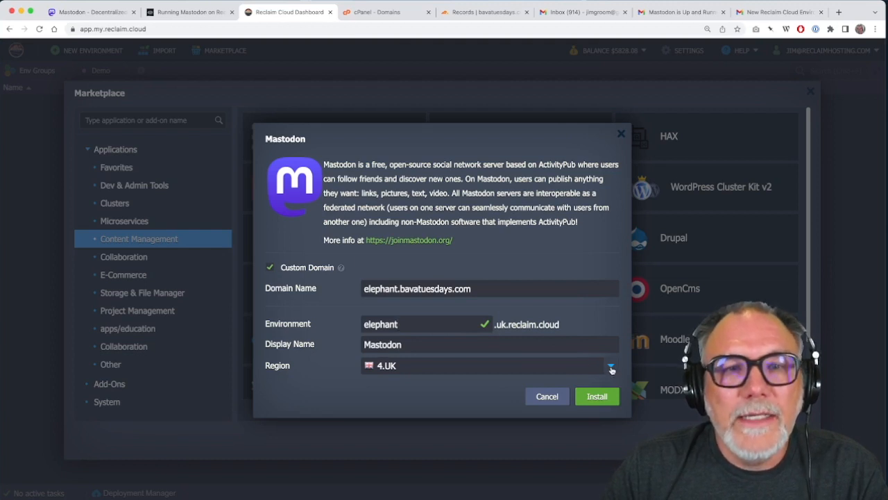
Keep region 4.UK and set the display name to 'Elephant Mastodon'.
{"action": "left_click", "coordinate": [610, 366]}
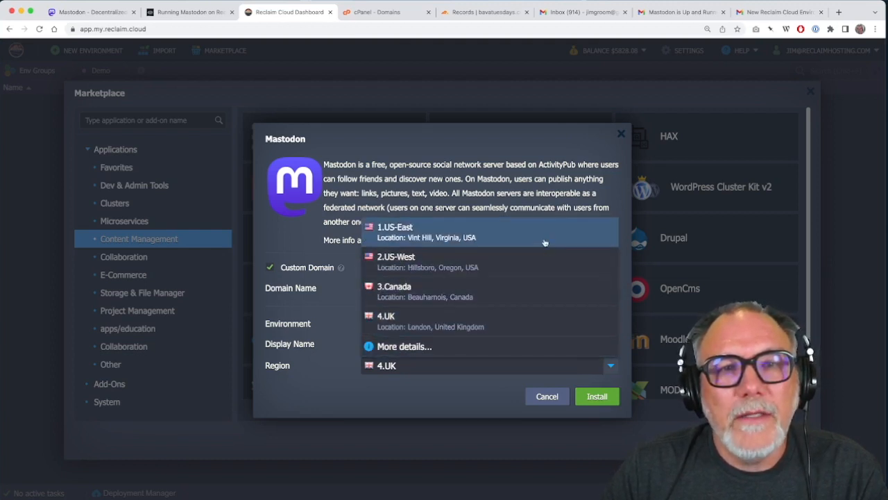
{"action": "mouse_move", "coordinate": [538, 322]}
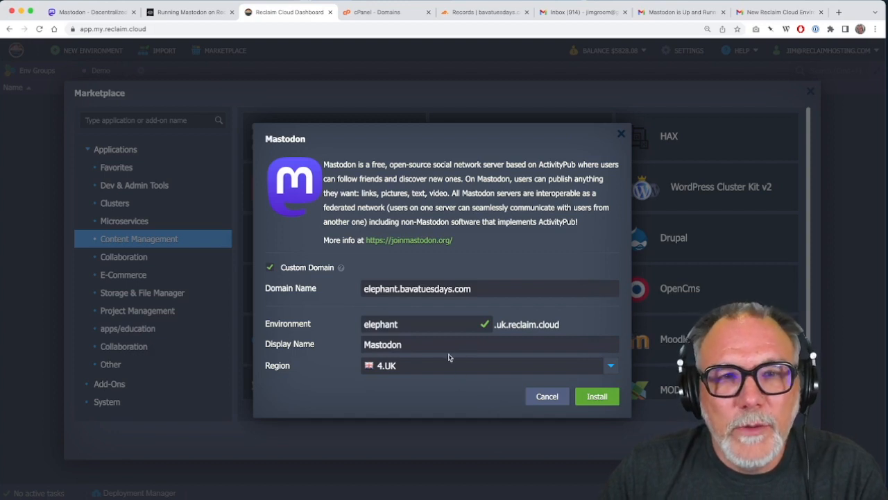
{"action": "left_click", "coordinate": [447, 344]}
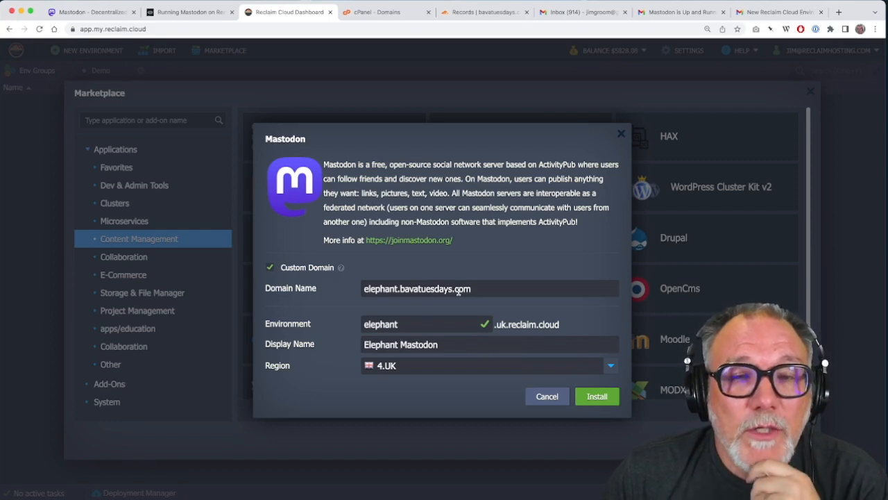
{"action": "mouse_move", "coordinate": [571, 388]}
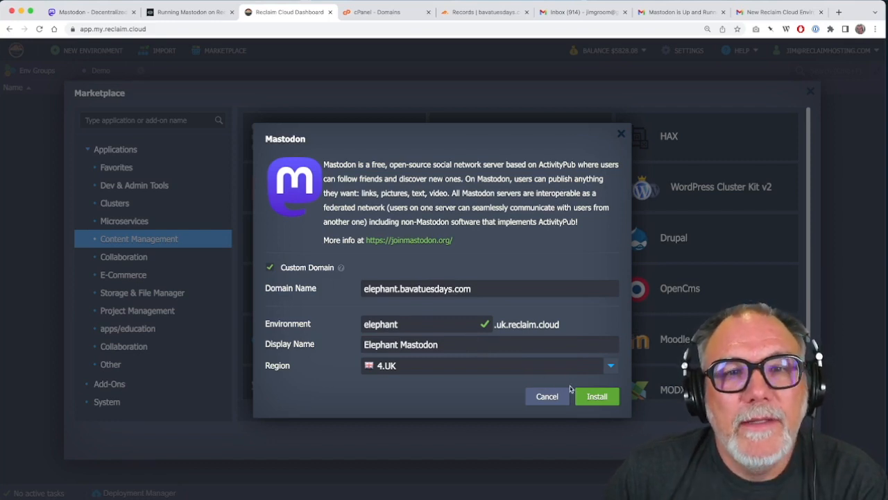
Launch the Mastodon package installation with these settings.
{"action": "left_click", "coordinate": [597, 395]}
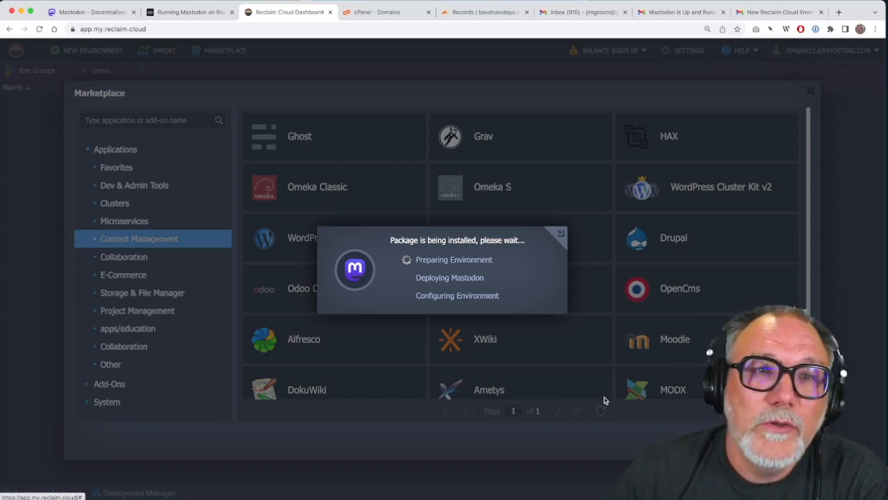
{"action": "mouse_move", "coordinate": [516, 270]}
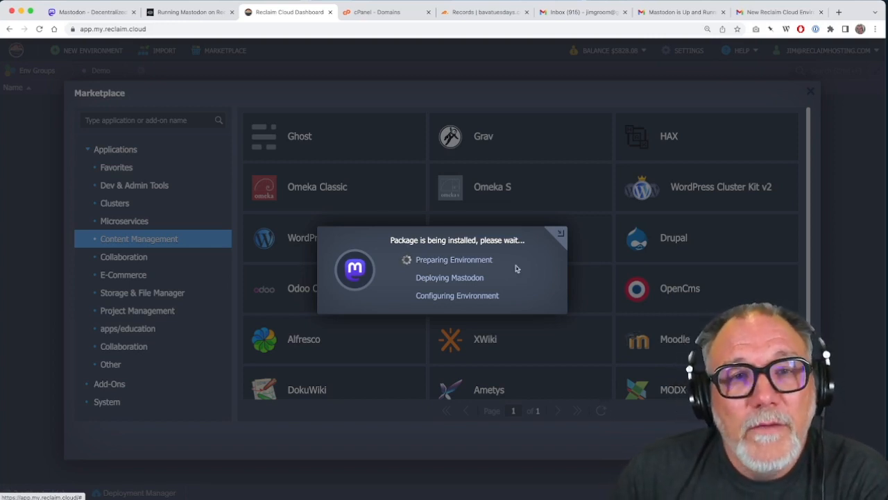
{"action": "mouse_move", "coordinate": [411, 150]}
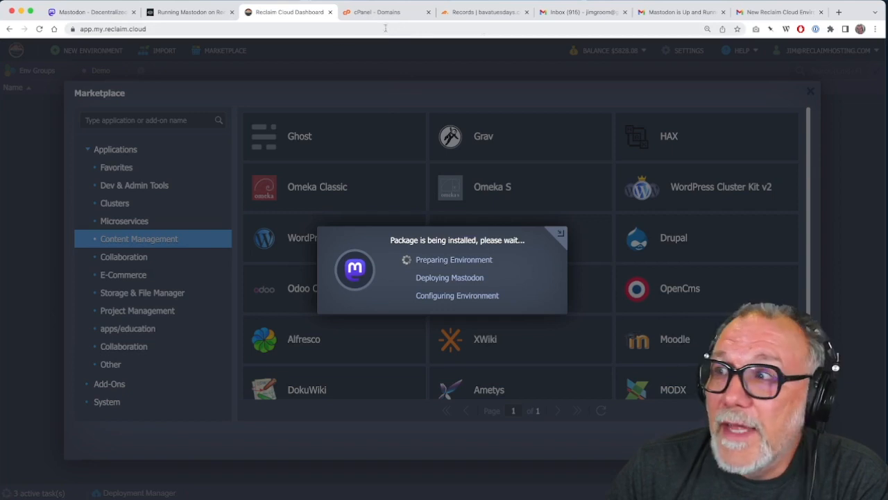
Create elephant.bavatuesdays.com as a new cPanel domain with its own document root.
{"action": "left_click", "coordinate": [386, 11]}
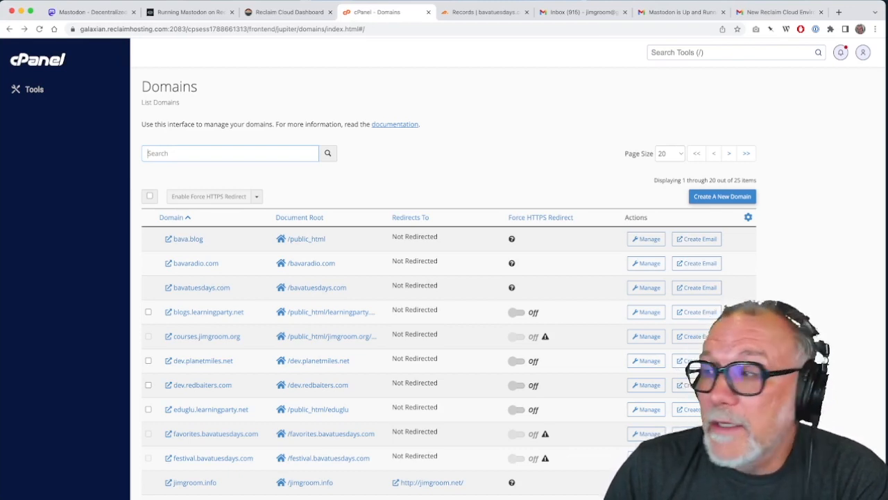
{"action": "left_click", "coordinate": [722, 197]}
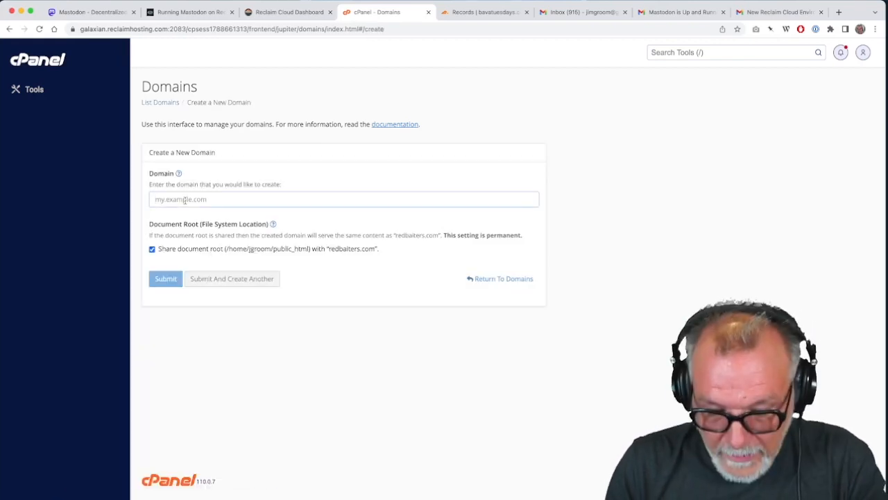
{"action": "type", "text": "elephant.bavatuesdays.com"}
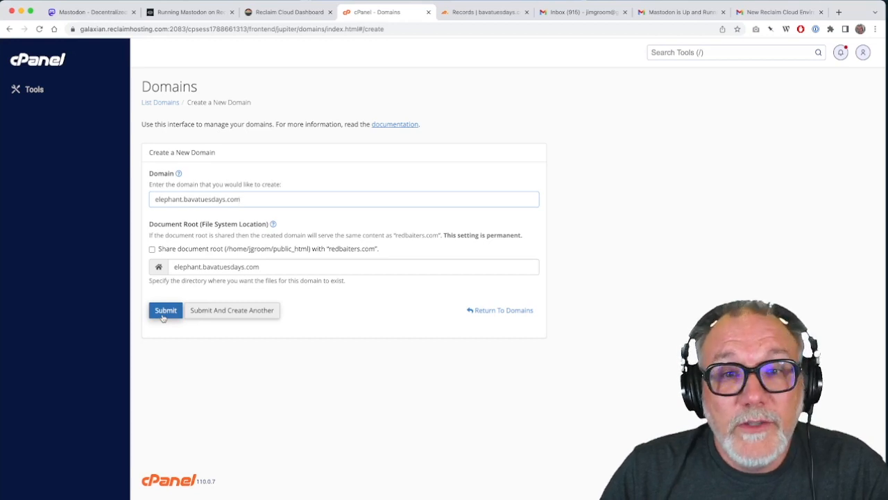
{"action": "left_click", "coordinate": [166, 311]}
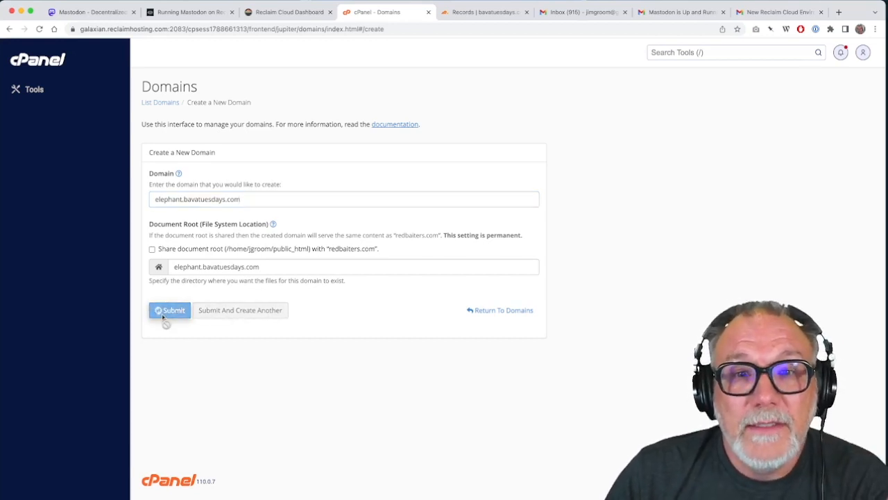
{"action": "left_click", "coordinate": [169, 311]}
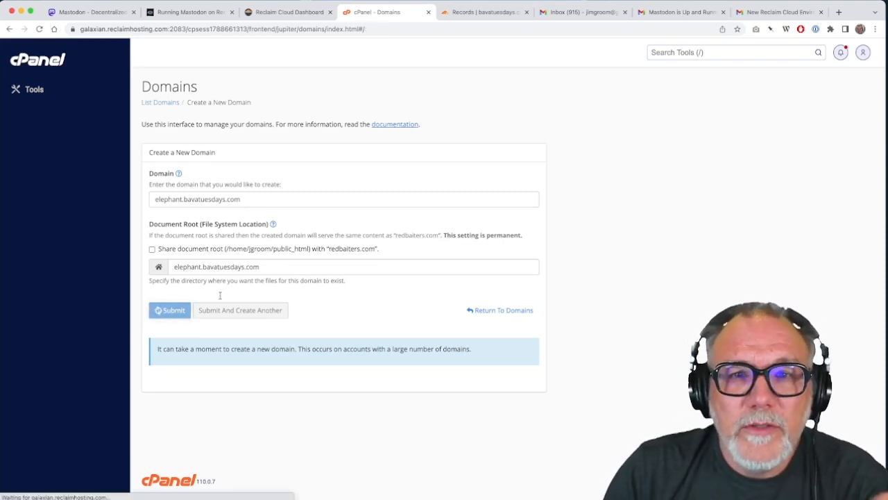
{"action": "left_click", "coordinate": [169, 311]}
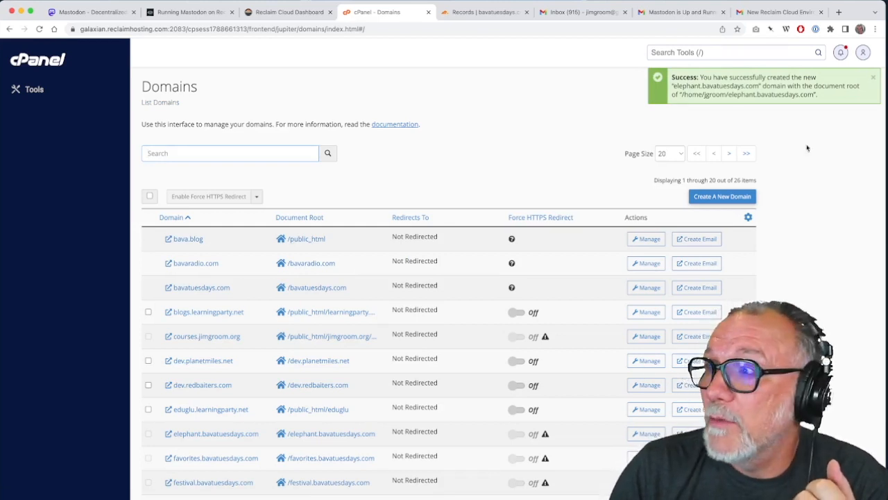
Switch to the Cloudflare DNS records page for bavatuesdays.com.
{"action": "left_click", "coordinate": [483, 11]}
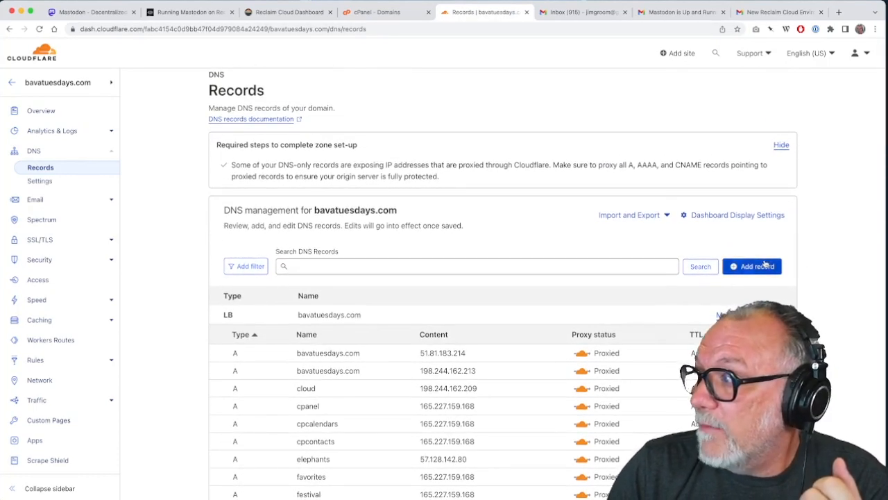
Start a new A record named elephant, ready for its IPv4 address.
{"action": "left_click", "coordinate": [752, 266]}
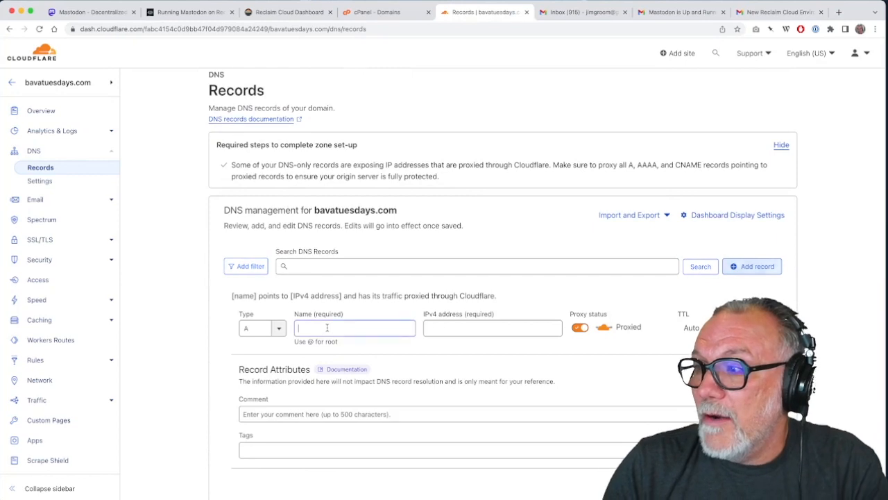
{"action": "type", "text": "elepha"}
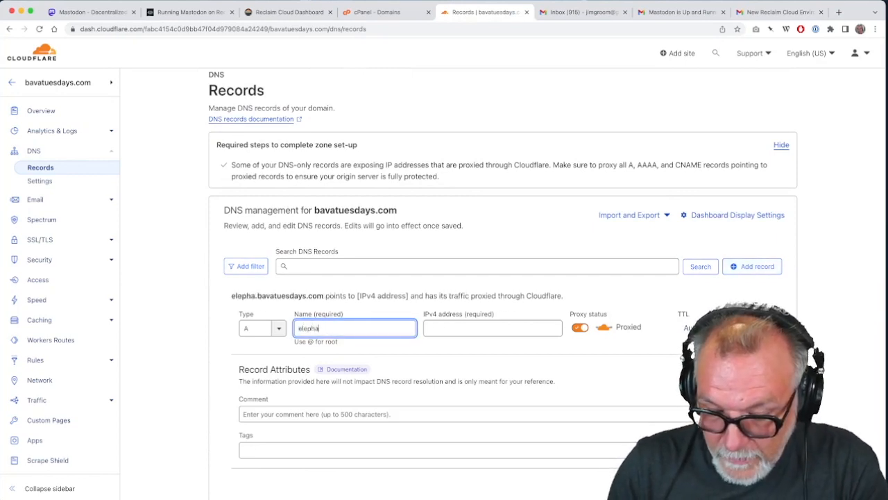
{"action": "left_click", "coordinate": [485, 328]}
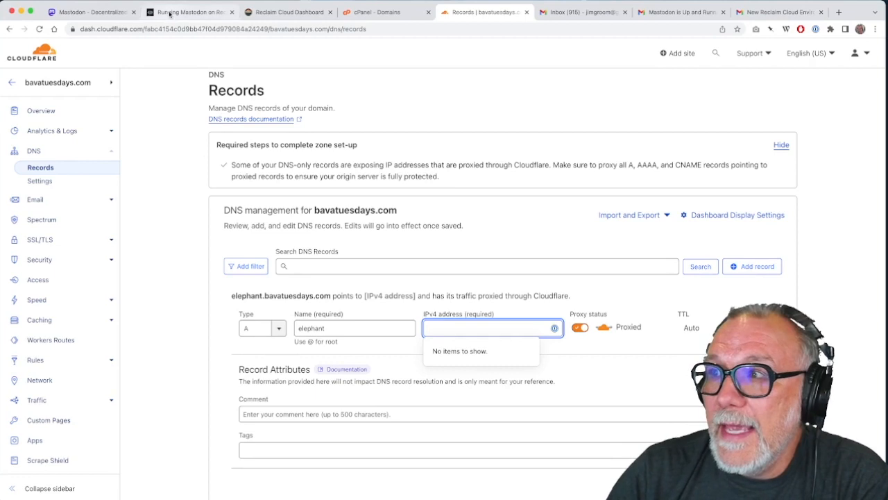
{"action": "mouse_move", "coordinate": [192, 11]}
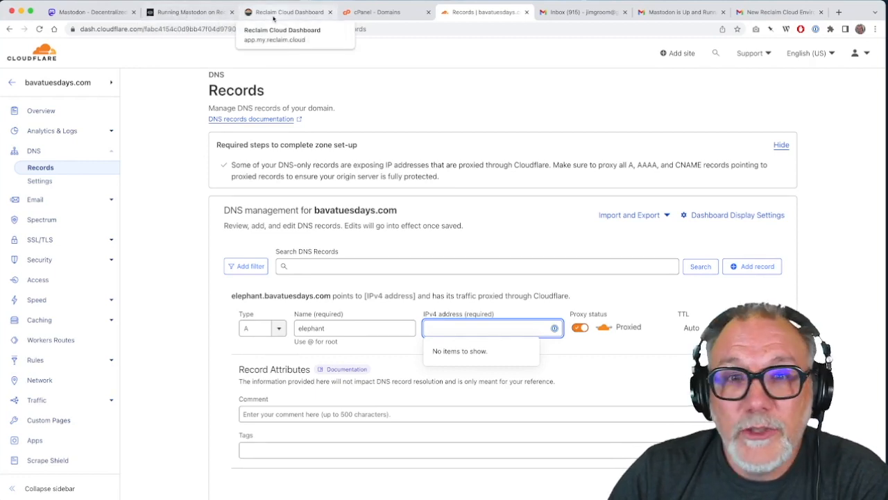
Read the Mastodon deployment success dialog with its custom-domain IP and close it.
{"action": "left_click", "coordinate": [289, 11]}
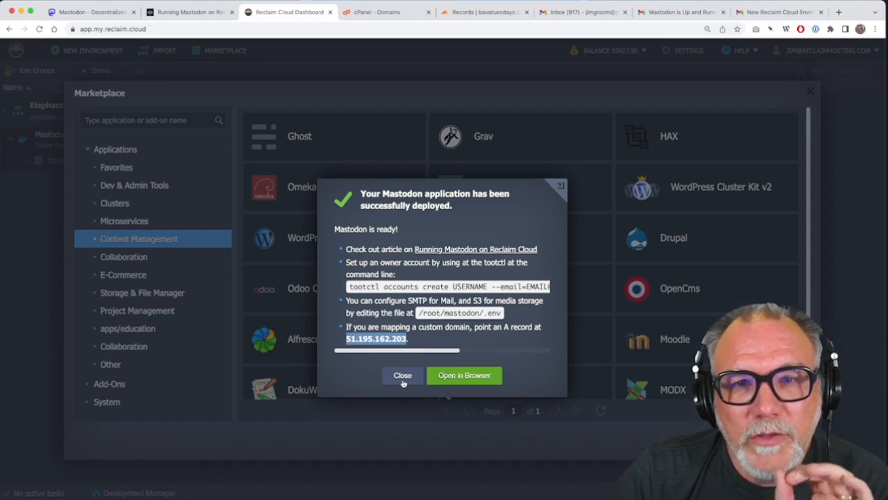
{"action": "left_click", "coordinate": [403, 374]}
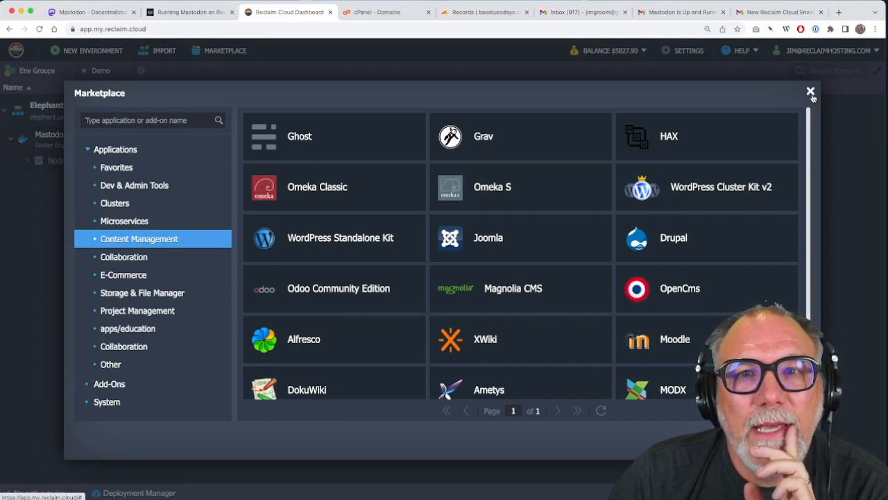
Close the Marketplace, expand node 13093 to reveal public IP 51.195.162.203, and go to cPanel's Zone Editor.
{"action": "left_click", "coordinate": [811, 92]}
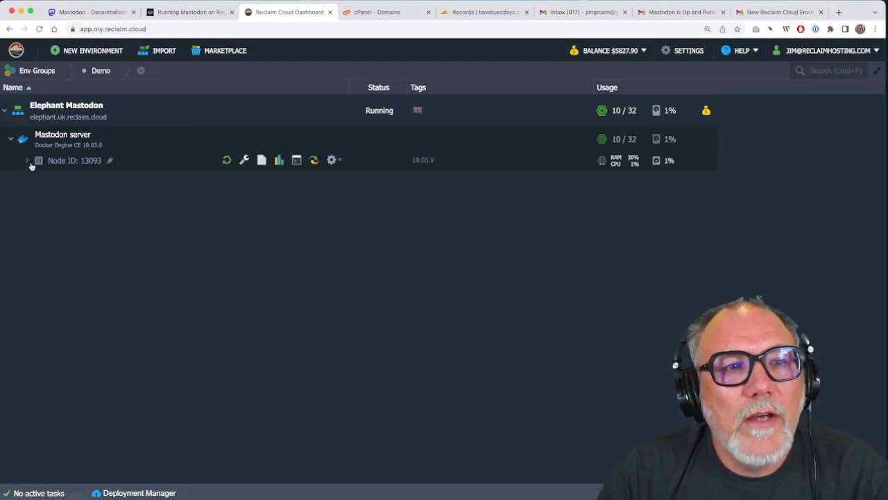
{"action": "left_click", "coordinate": [28, 161]}
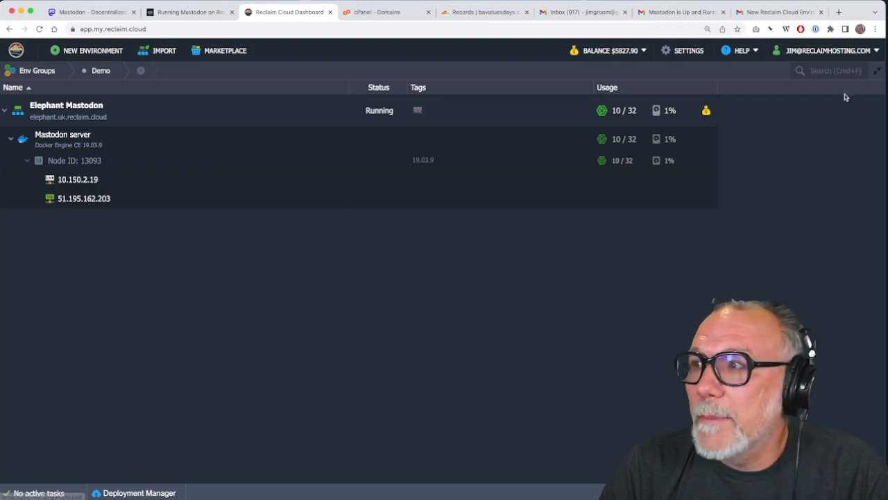
{"action": "left_click", "coordinate": [378, 11]}
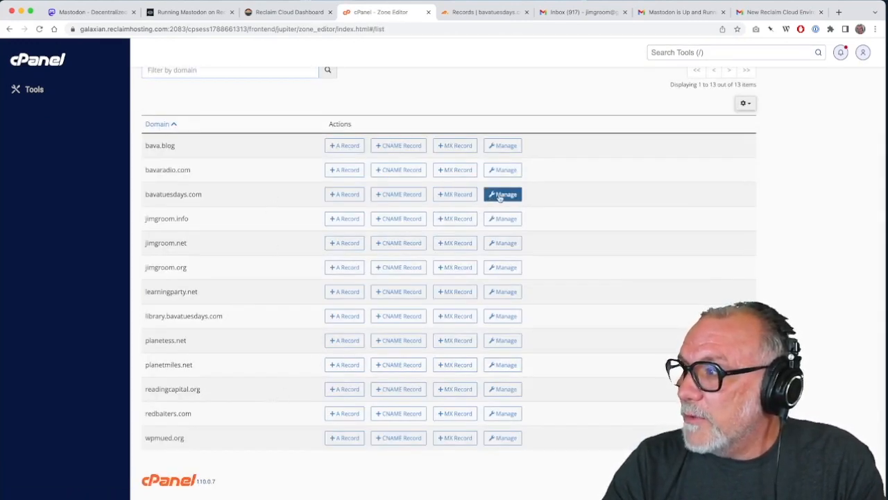
Manage bavatuesdays.com's zone and filter the records by 'elephant' to edit its A record.
{"action": "left_click", "coordinate": [502, 194]}
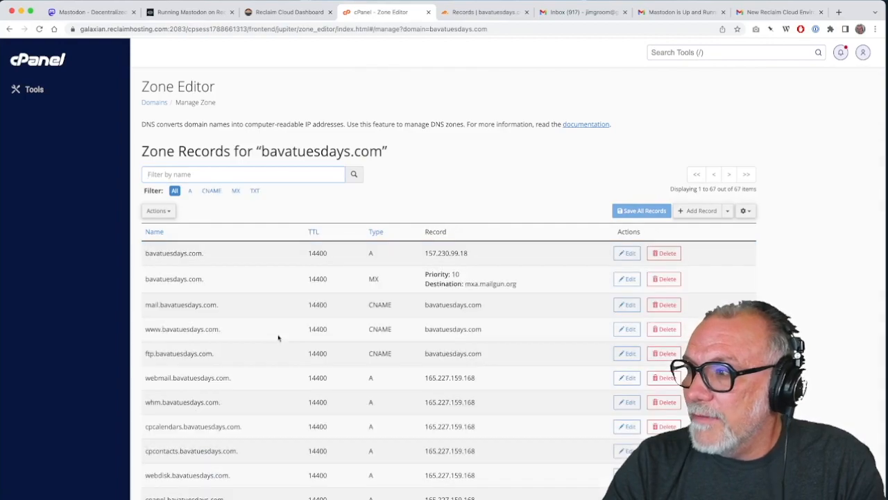
{"action": "scroll", "scroll_direction": "down", "scroll_amount": 3}
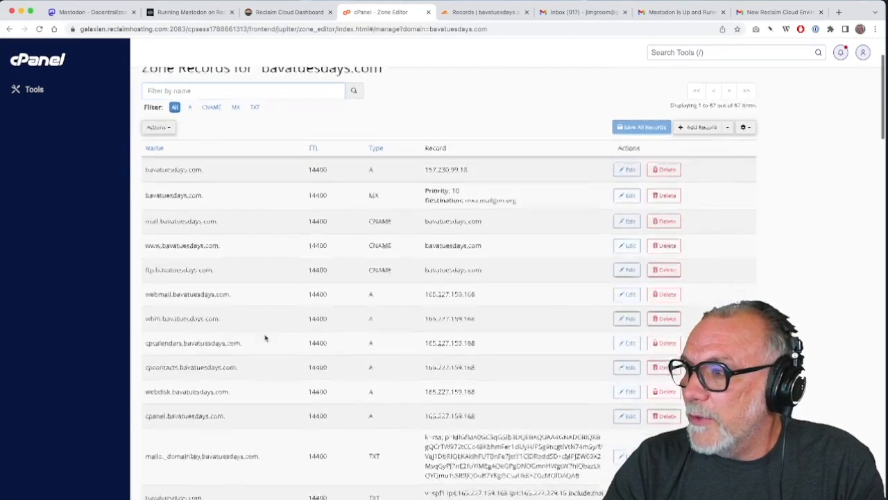
{"action": "scroll", "scroll_direction": "down", "scroll_amount": 3}
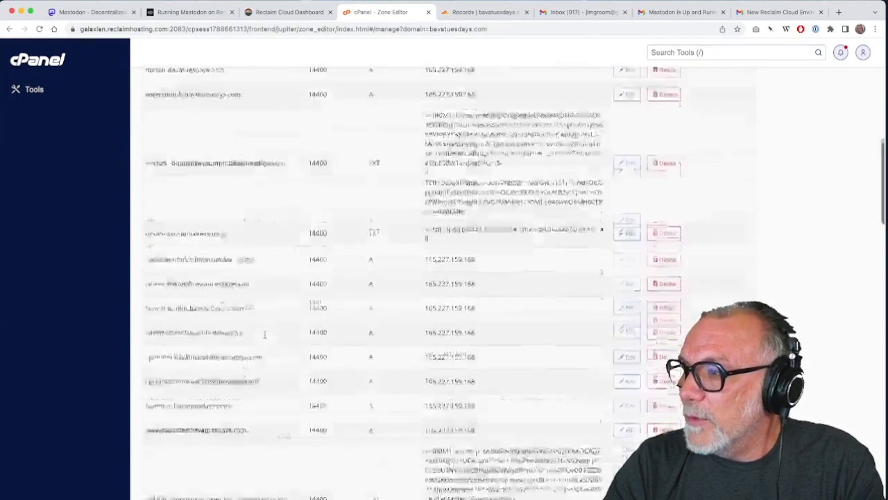
{"action": "scroll", "scroll_direction": "up", "scroll_amount": 3}
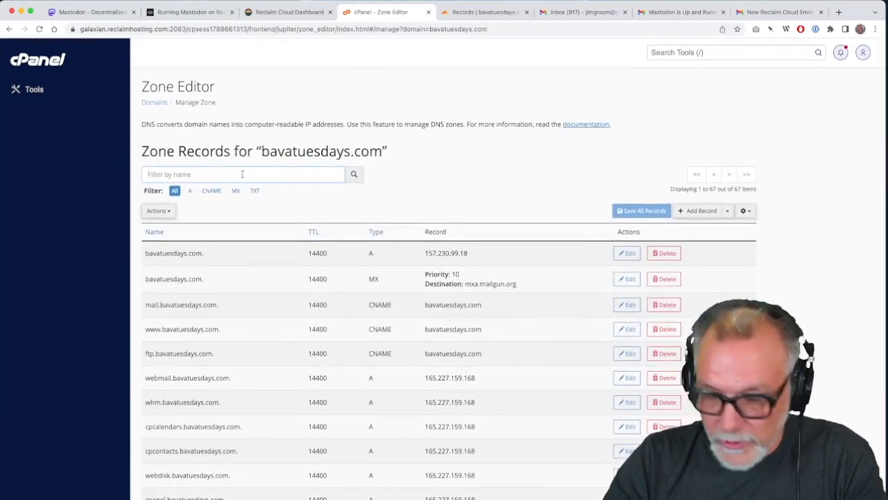
{"action": "type", "text": "elephant"}
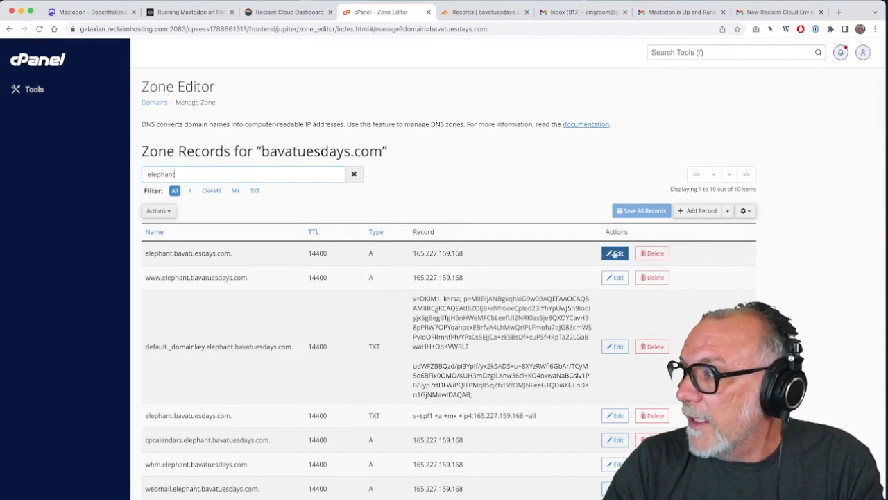
{"action": "left_click", "coordinate": [613, 252]}
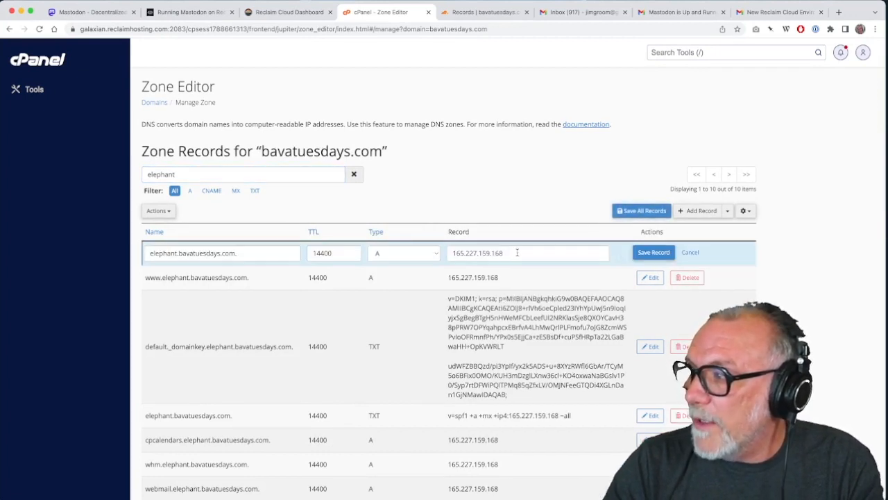
Point the elephant.bavatuesdays.com A record at 51.195.162.203, save it, and return to Reclaim Cloud.
{"action": "type", "text": "51.195.162.203"}
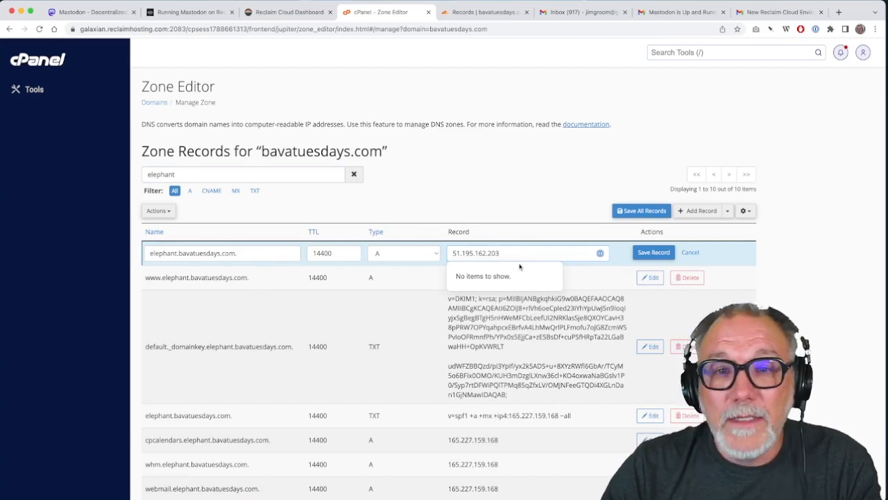
{"action": "left_click", "coordinate": [652, 252]}
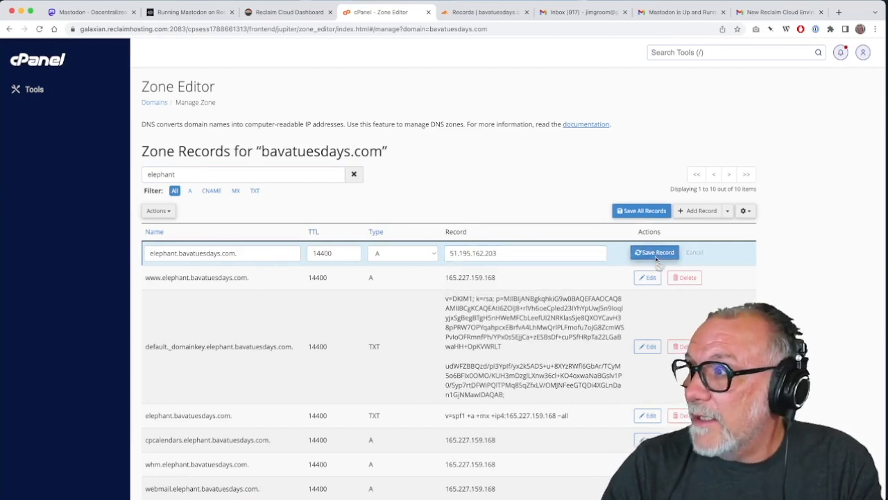
{"action": "left_click", "coordinate": [655, 253]}
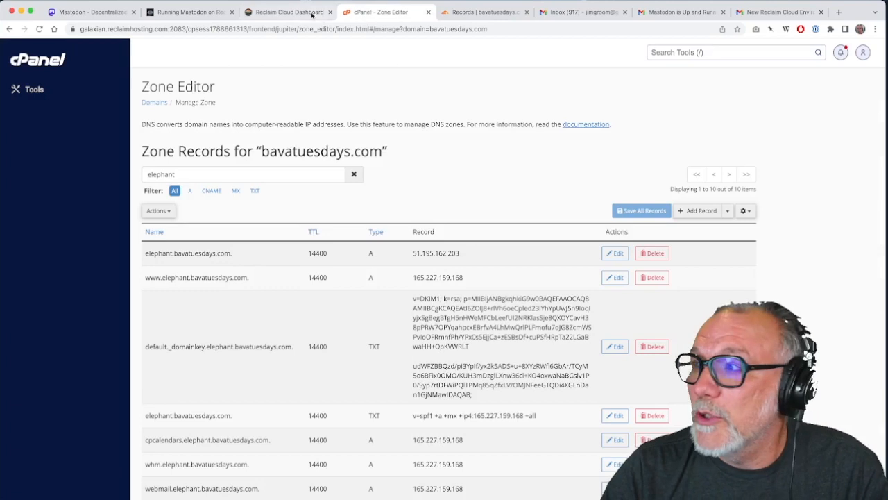
{"action": "left_click", "coordinate": [285, 11]}
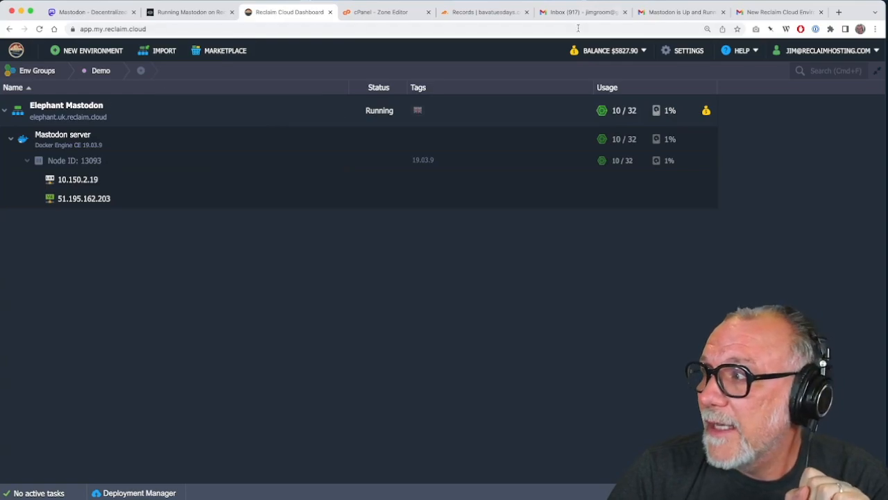
Switch to the Gmail tab with the 'Mastodon is Up and Running at Reclaim Cloud' email.
{"action": "left_click", "coordinate": [583, 11]}
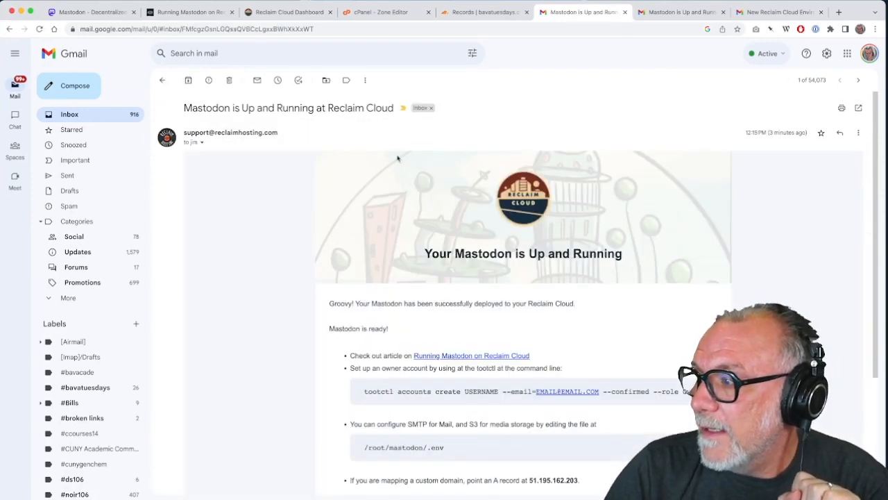
Select the tootctl accounts create command in the deployment email for copying.
{"action": "scroll", "scroll_direction": "down", "scroll_amount": 3}
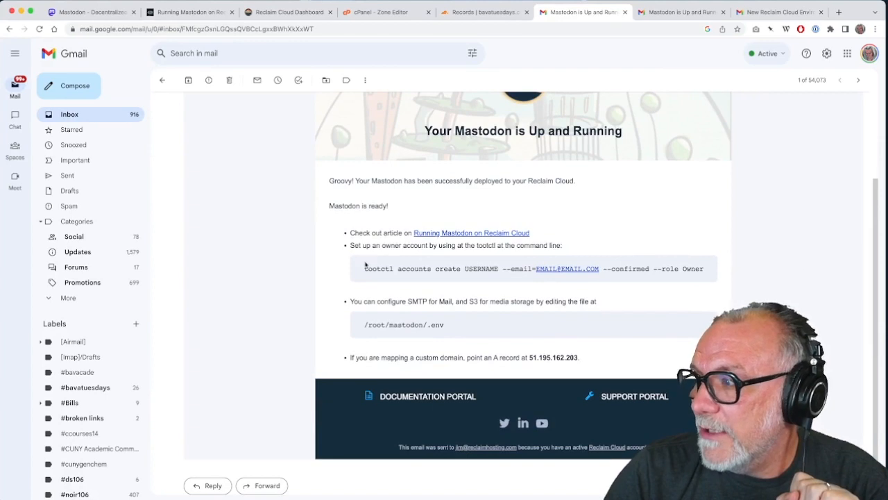
{"action": "left_click_drag", "start_coordinate": [367, 269], "coordinate": [702, 269]}
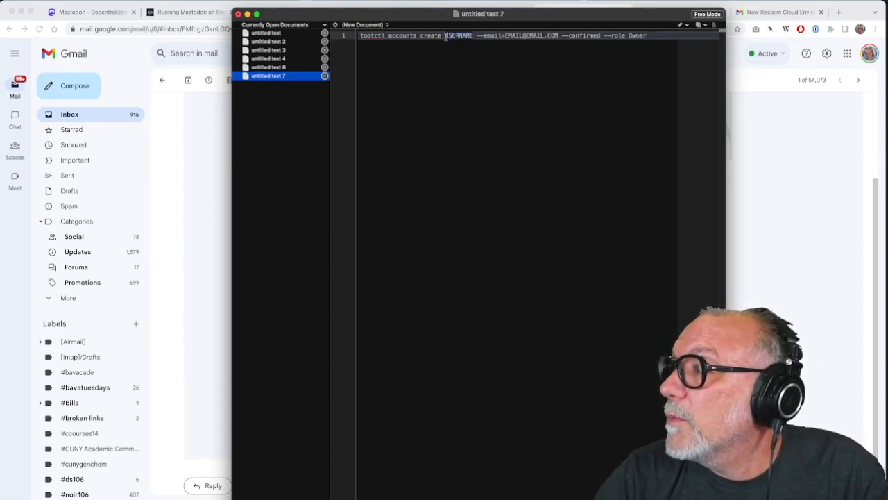
{"action": "type", "text": "jimgroom"}
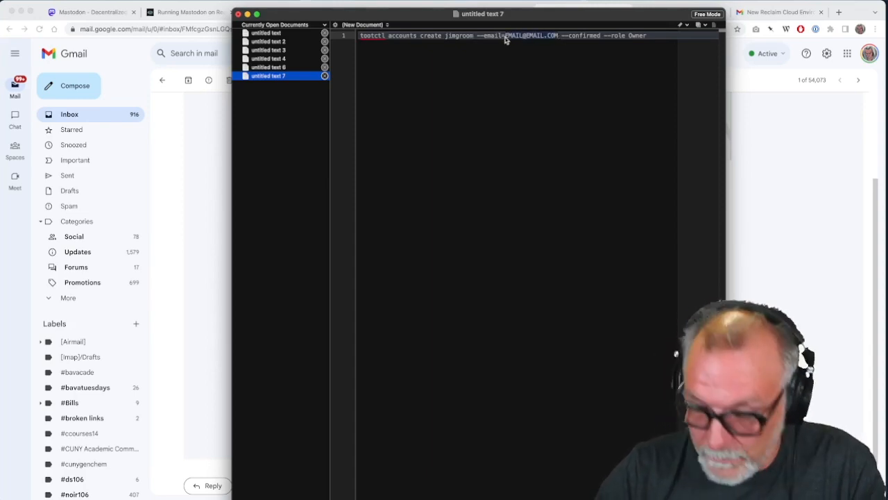
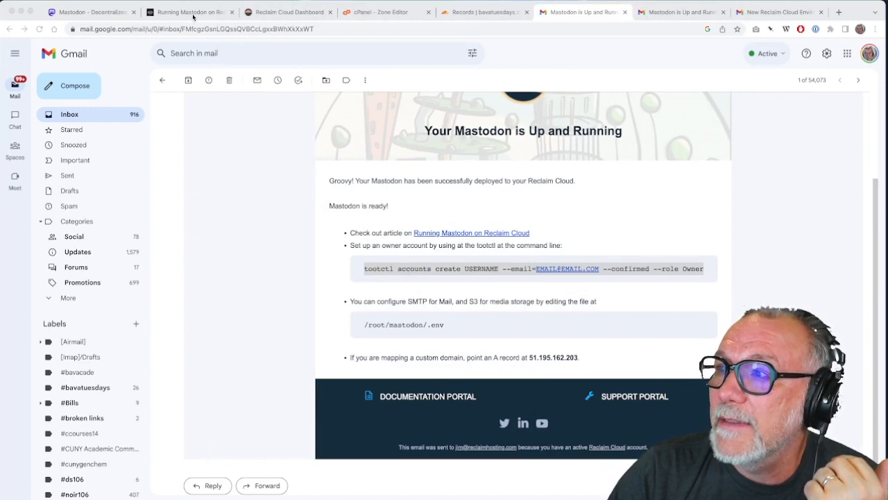
{"action": "left_click", "coordinate": [289, 11]}
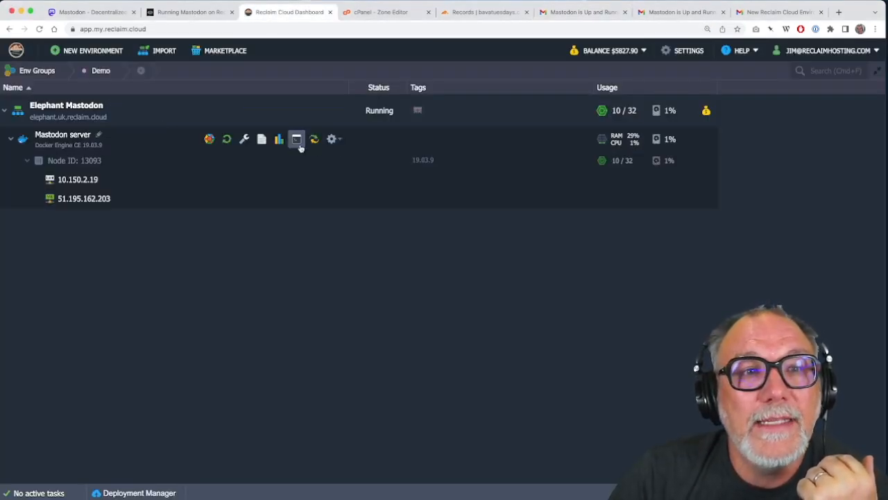
Run tootctl accounts create jimgroom --role Owner in Web SSH, select the generated password, and collapse the terminal.
{"action": "left_click", "coordinate": [297, 139]}
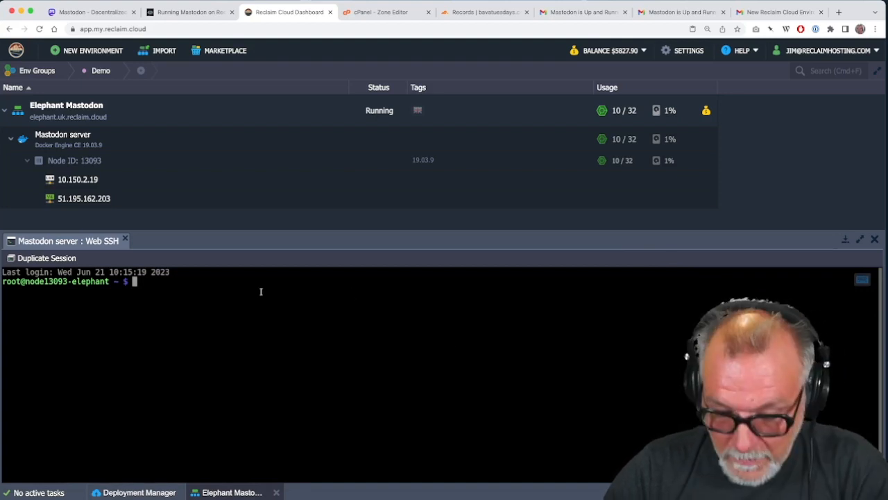
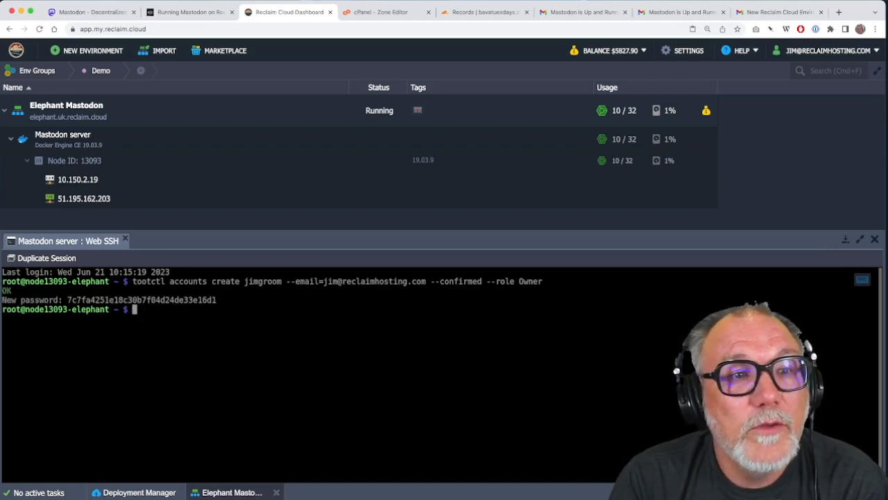
{"action": "mouse_move", "coordinate": [391, 277]}
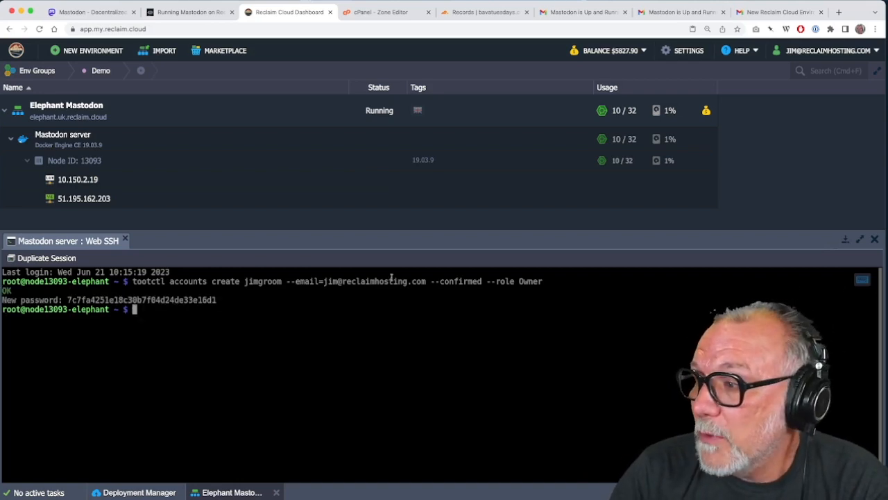
{"action": "left_click_drag", "start_coordinate": [73, 300], "coordinate": [217, 300]}
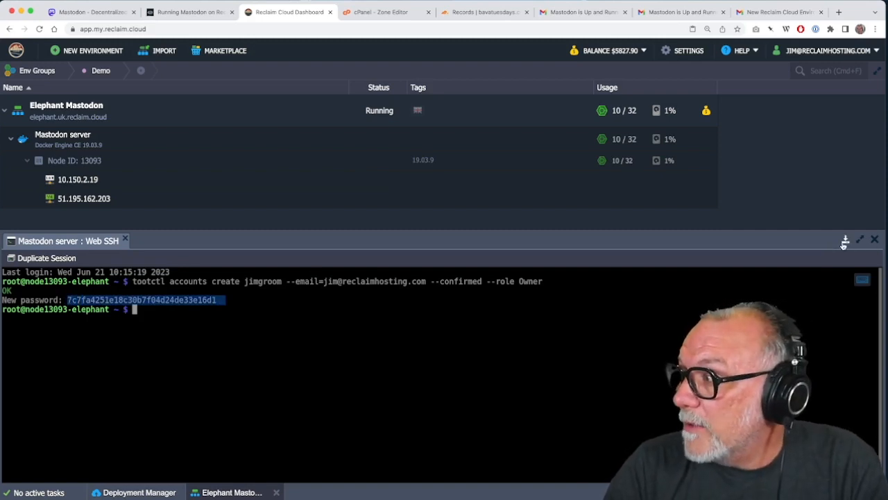
{"action": "left_click", "coordinate": [874, 239]}
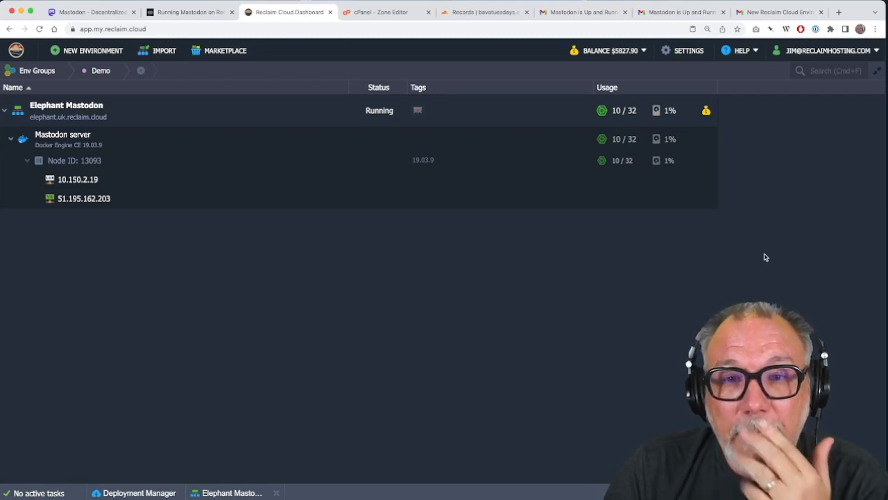
{"action": "mouse_move", "coordinate": [747, 264]}
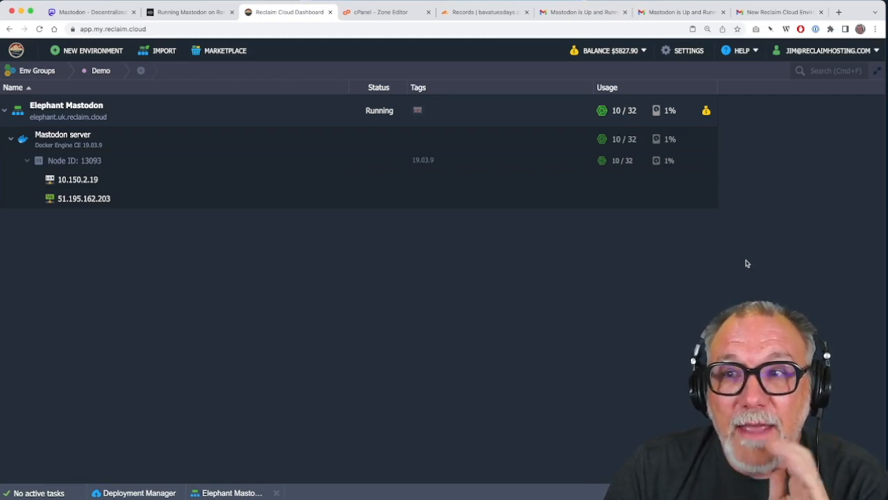
{"action": "mouse_move", "coordinate": [827, 239]}
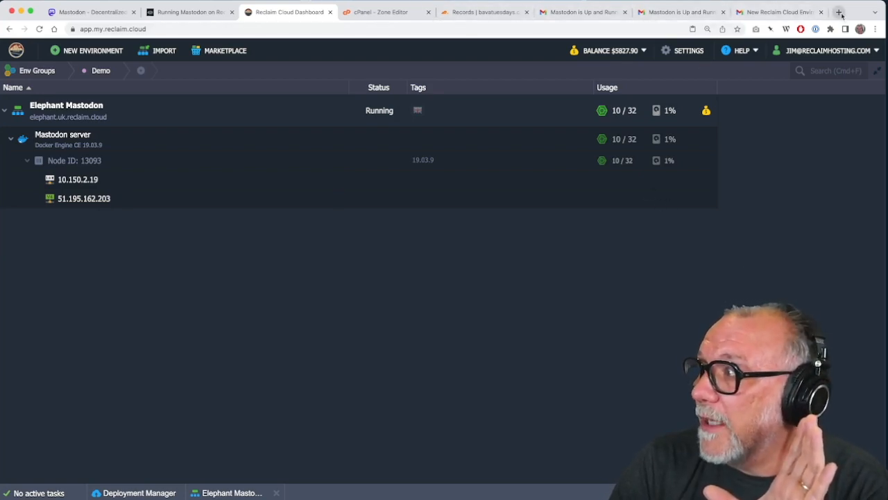
Load elephant.bavatuesdays.com in a new tab, which returns a 500 Internal Server Error.
{"action": "left_click", "coordinate": [838, 13]}
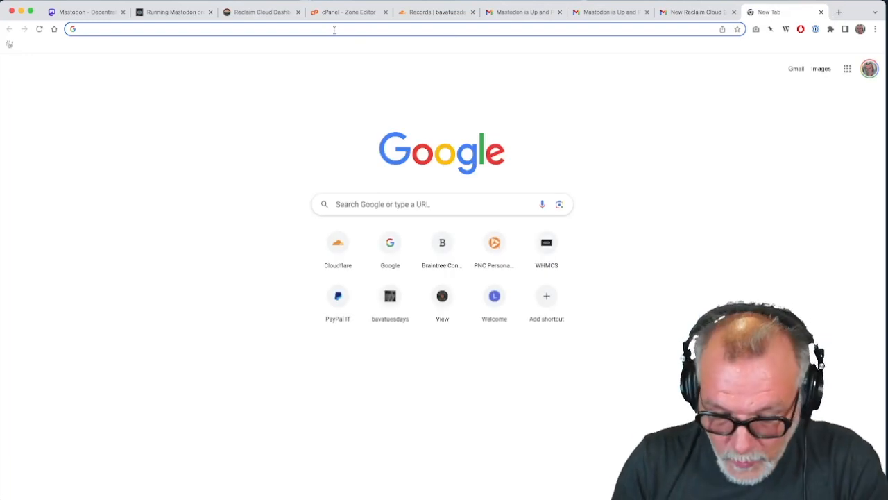
{"action": "type", "text": "elephant.bavatuesdays"}
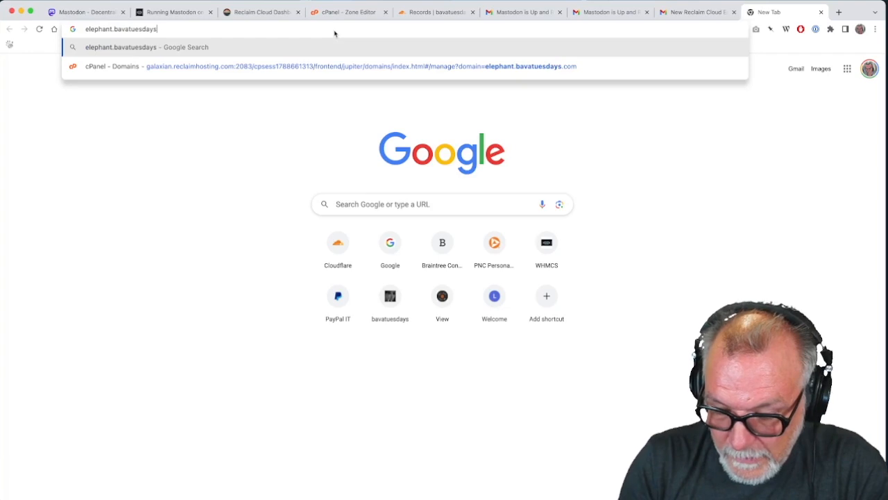
{"action": "type", "text": ".com"}
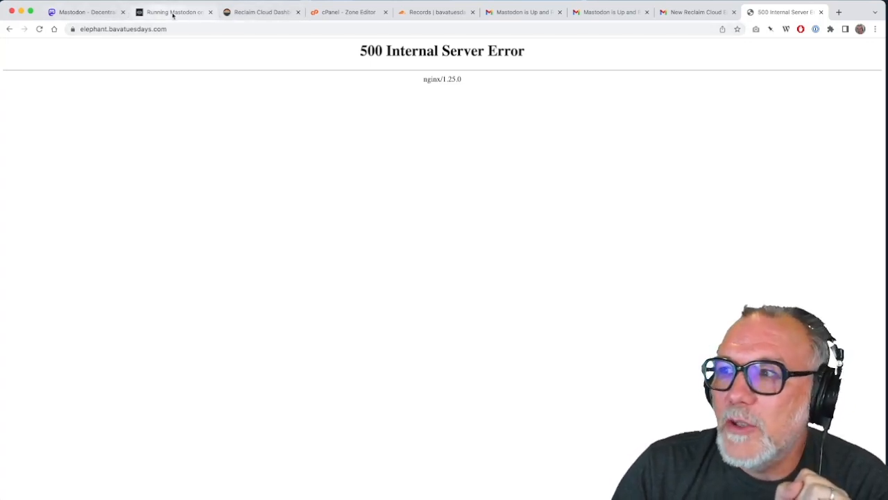
Scroll the 'Running Mastodon on Reclaim Cloud' guide to the docker-compose restart commands.
{"action": "left_click", "coordinate": [173, 11]}
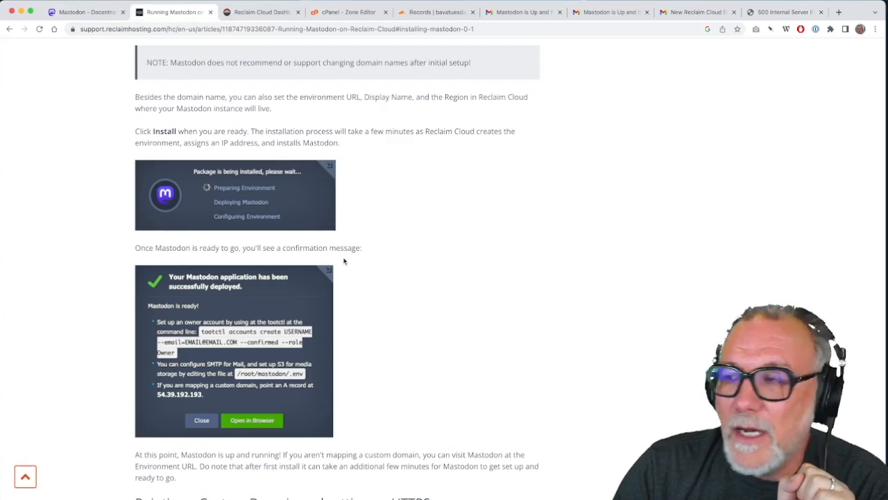
{"action": "scroll", "scroll_direction": "down", "scroll_amount": 3}
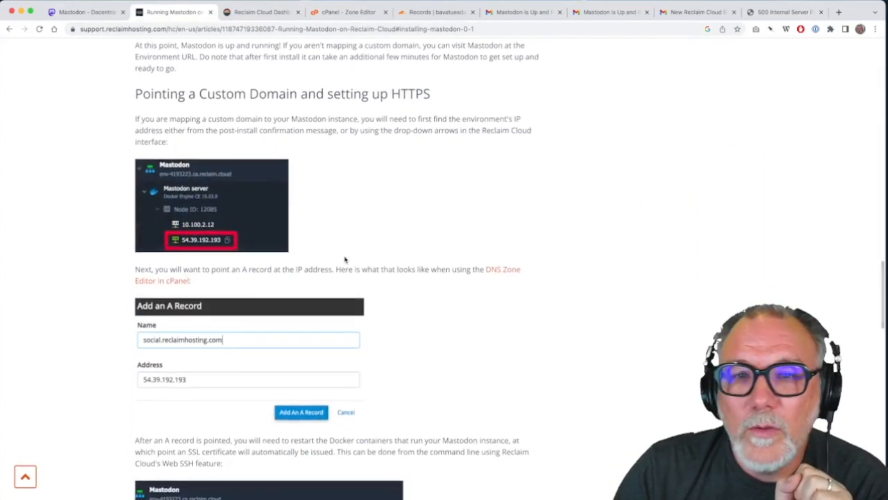
{"action": "scroll", "scroll_direction": "down", "scroll_amount": 3}
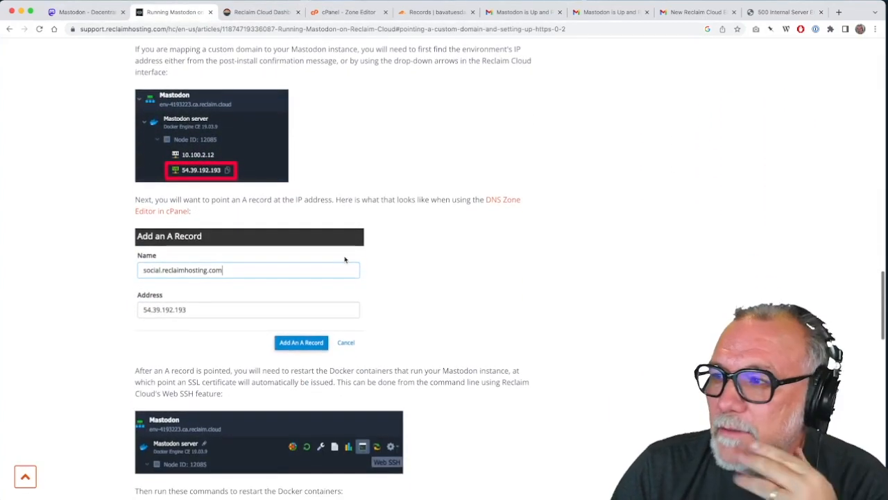
{"action": "scroll", "scroll_direction": "down", "scroll_amount": 3}
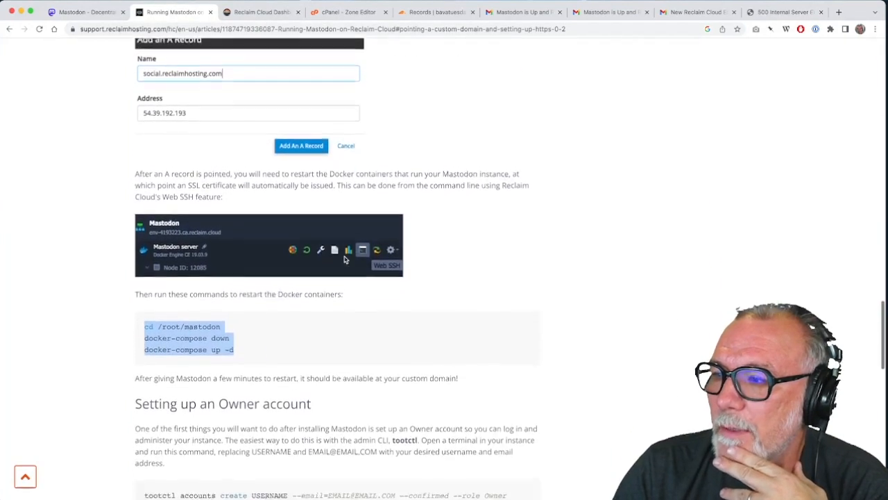
{"action": "scroll", "scroll_direction": "down", "scroll_amount": 3}
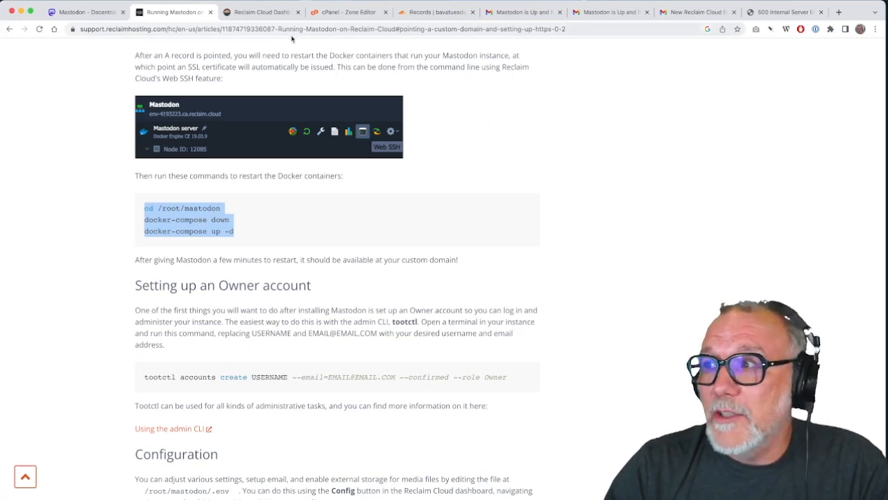
In the Mastodon server's Web SSH, run docker-compose down then docker-compose up -d to restart the containers.
{"action": "left_click", "coordinate": [261, 11]}
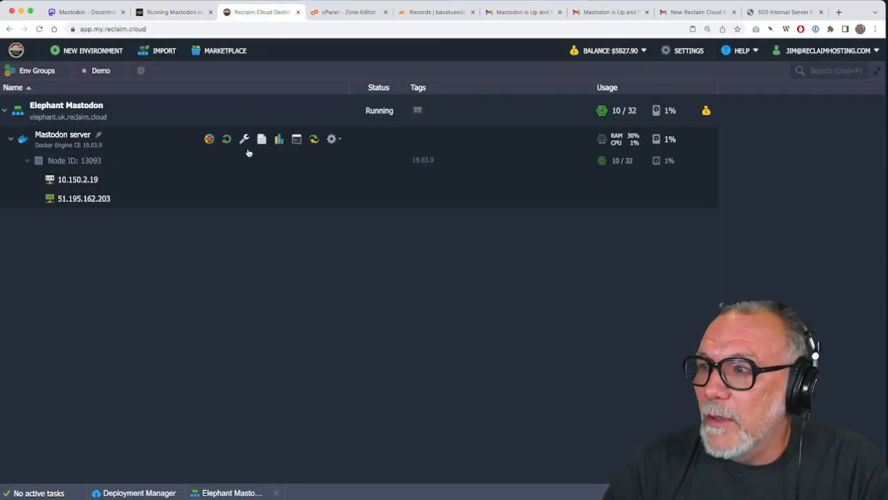
{"action": "left_click", "coordinate": [297, 138]}
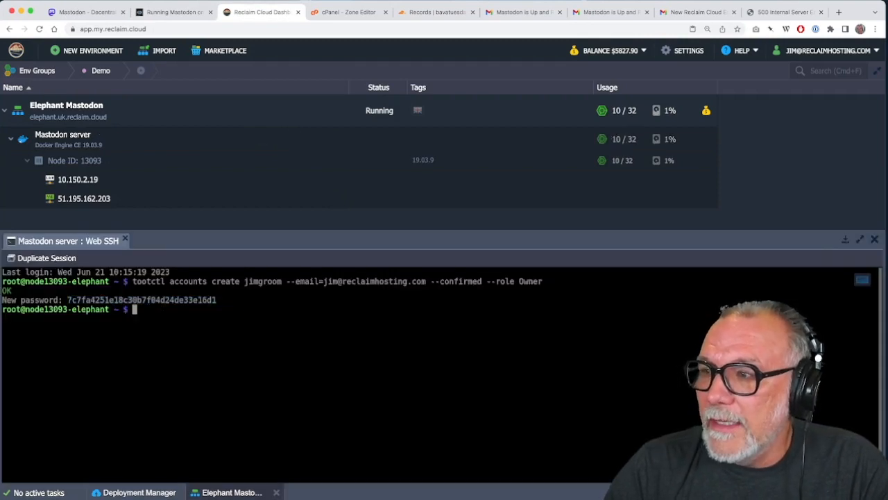
{"action": "type", "text": "docker-compose down"}
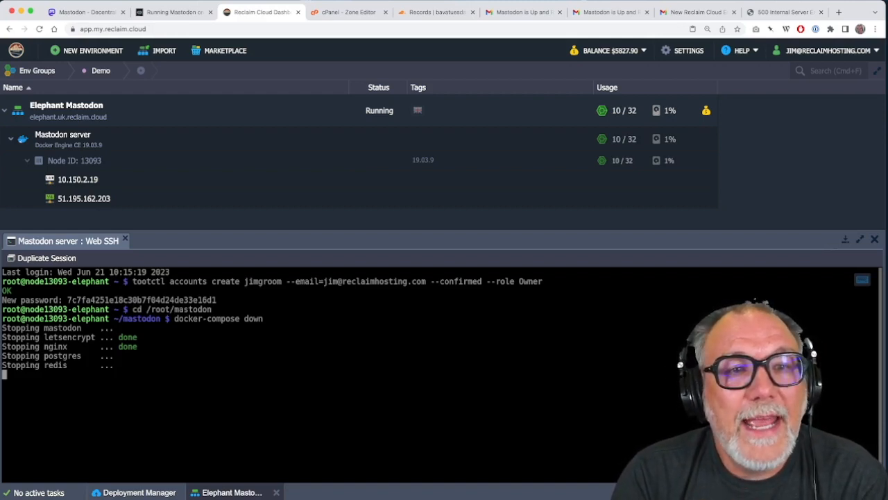
{"action": "type", "text": "docker-compose up -d"}
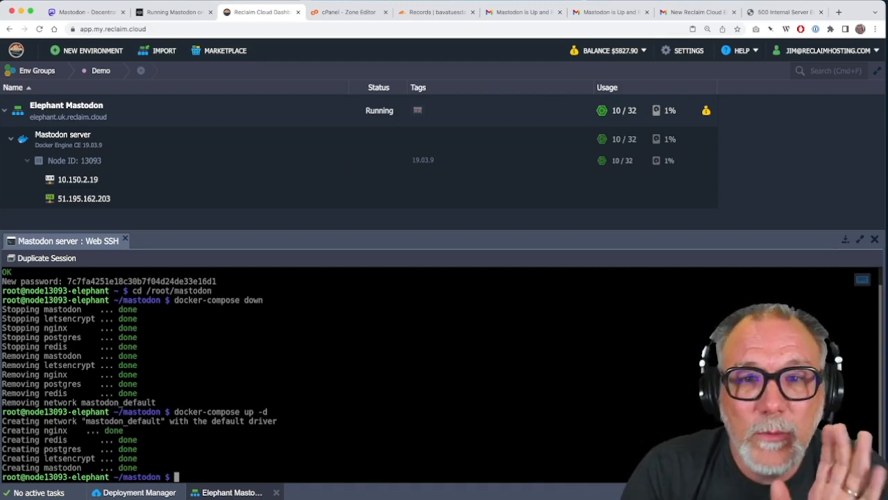
{"action": "mouse_move", "coordinate": [540, 206]}
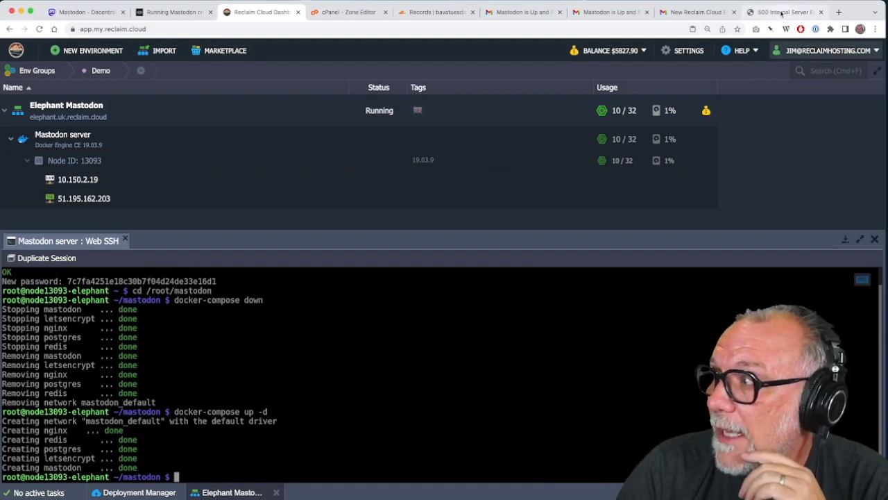
Recheck elephant.bavatuesdays.com, still a 500 error, then view the joinmastodon.org homepage.
{"action": "left_click", "coordinate": [784, 11]}
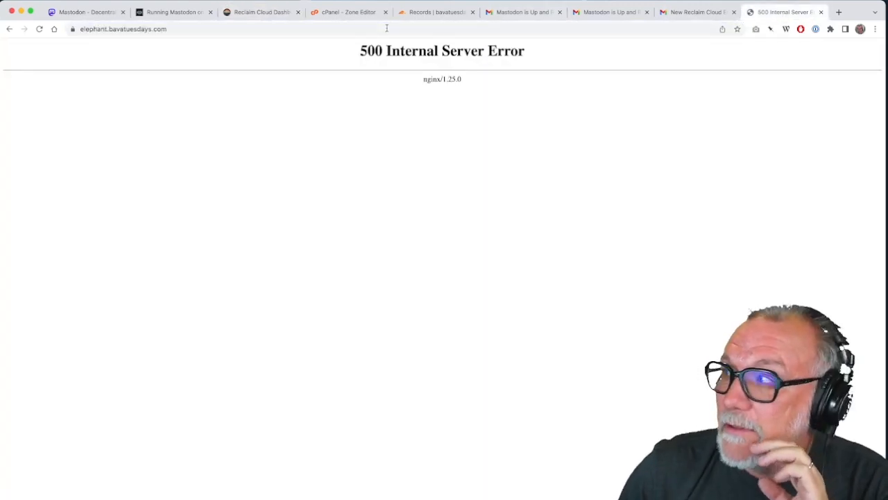
{"action": "mouse_move", "coordinate": [240, 41]}
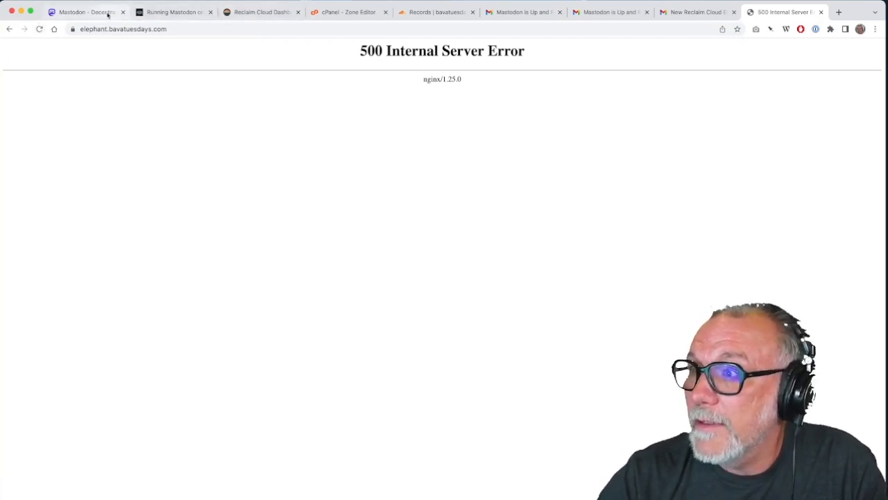
{"action": "left_click", "coordinate": [173, 11]}
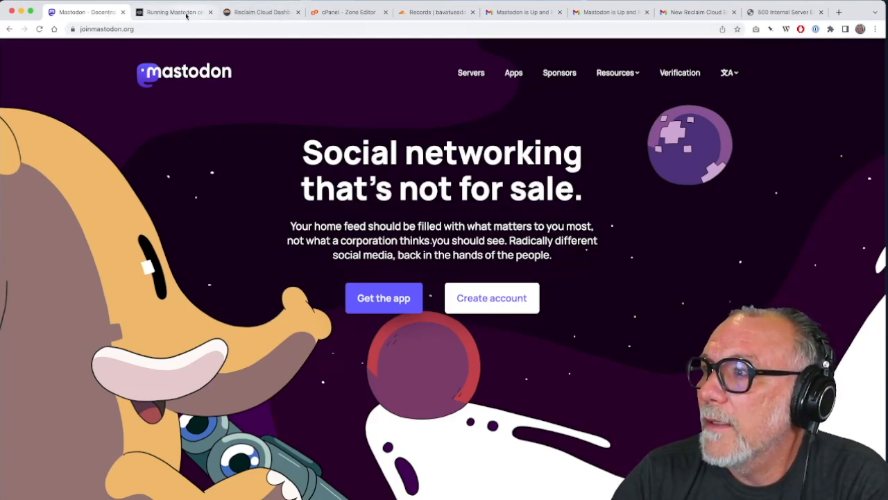
Read the guide's owner account, Configuration and Updating Mastodon sections.
{"action": "left_click", "coordinate": [173, 11]}
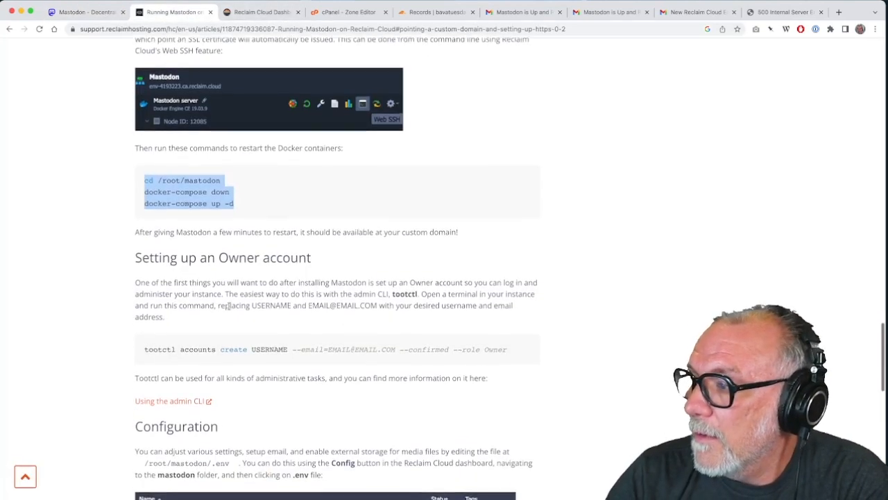
{"action": "scroll", "scroll_direction": "down", "scroll_amount": 3}
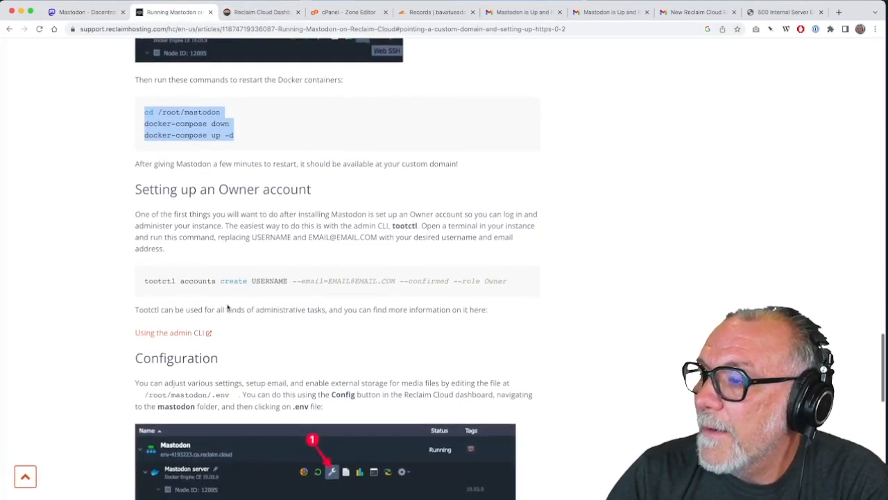
{"action": "scroll", "scroll_direction": "down", "scroll_amount": 3}
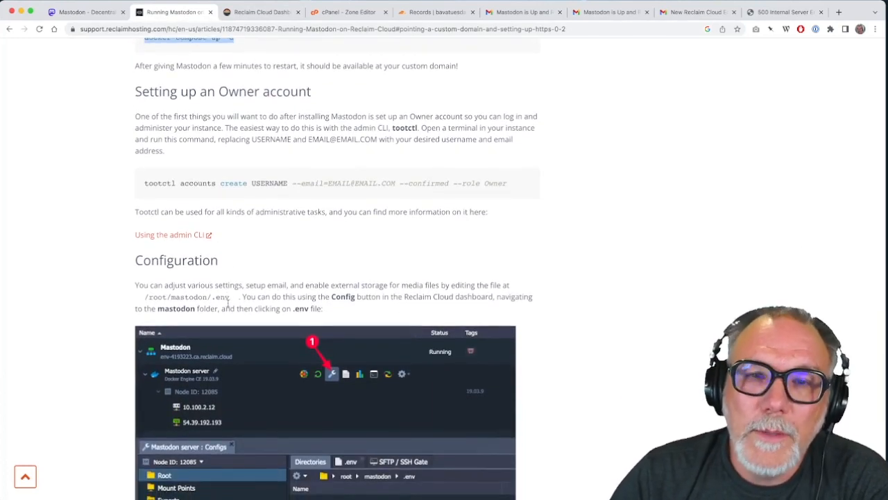
{"action": "scroll", "scroll_direction": "down", "scroll_amount": 3}
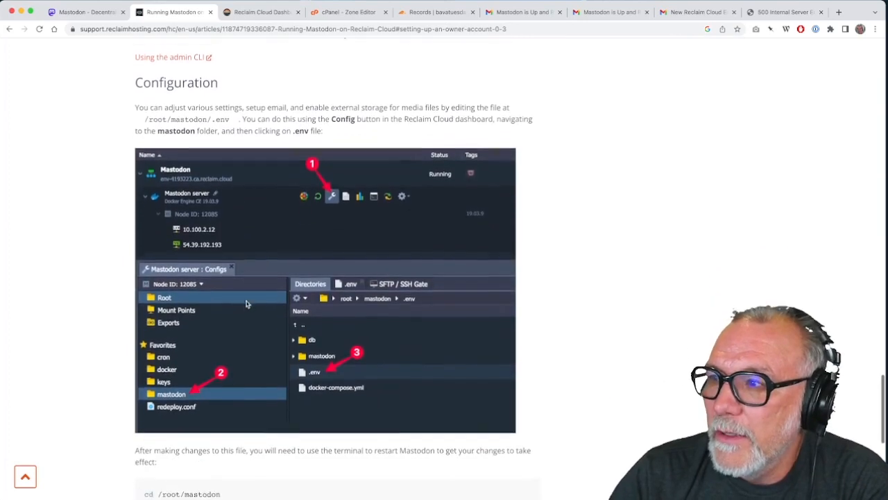
{"action": "scroll", "scroll_direction": "down", "scroll_amount": 3}
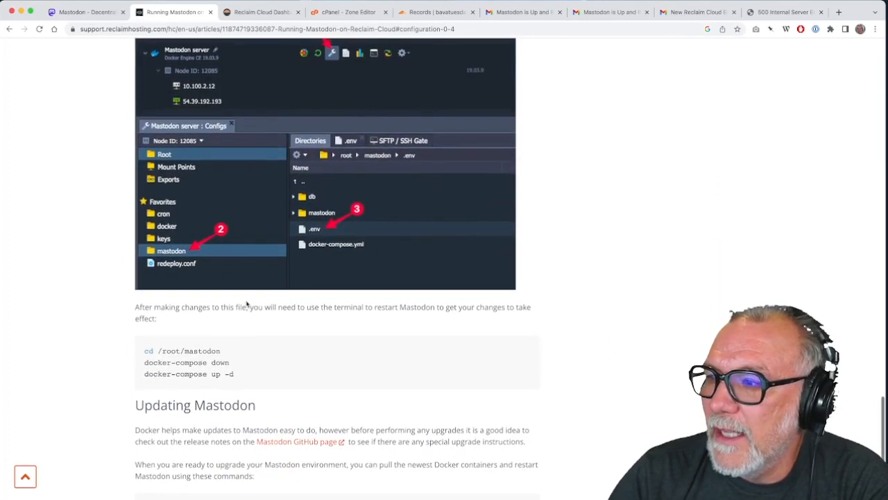
{"action": "scroll", "scroll_direction": "down", "scroll_amount": 3}
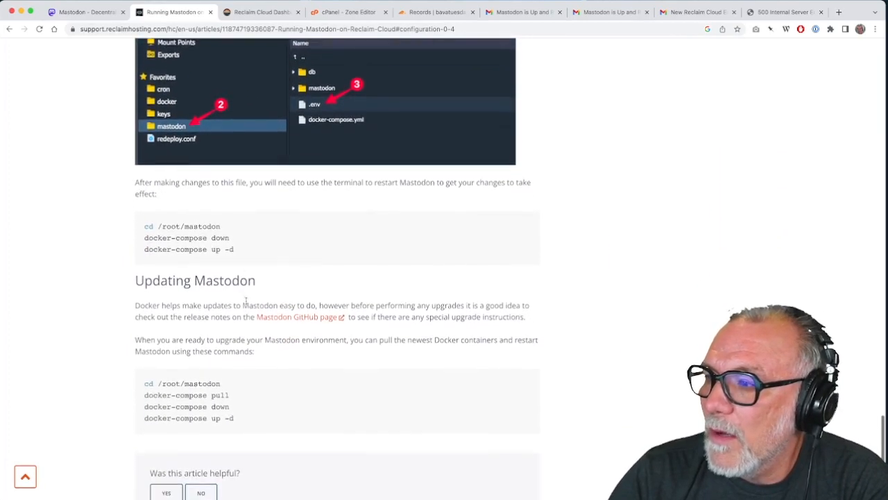